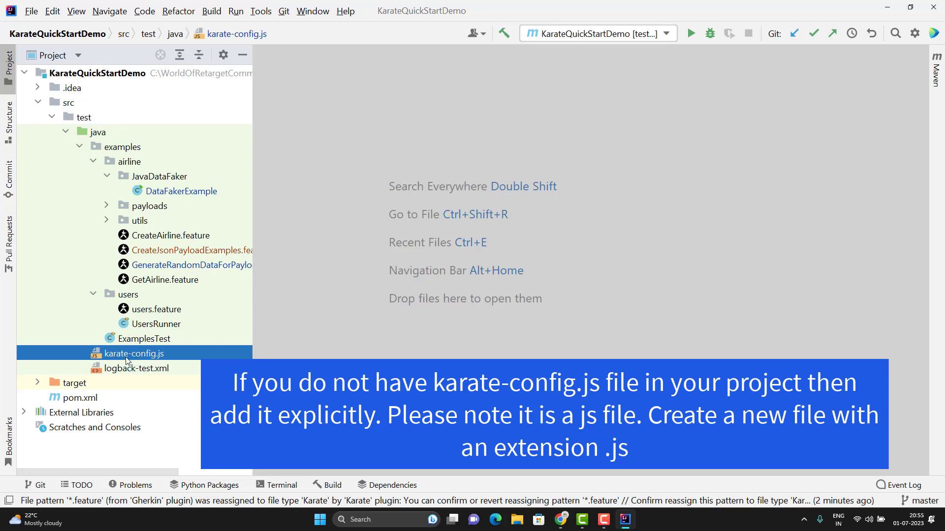
- Open karate-config.js from the Project tool window in the editor
double_click(133, 353)
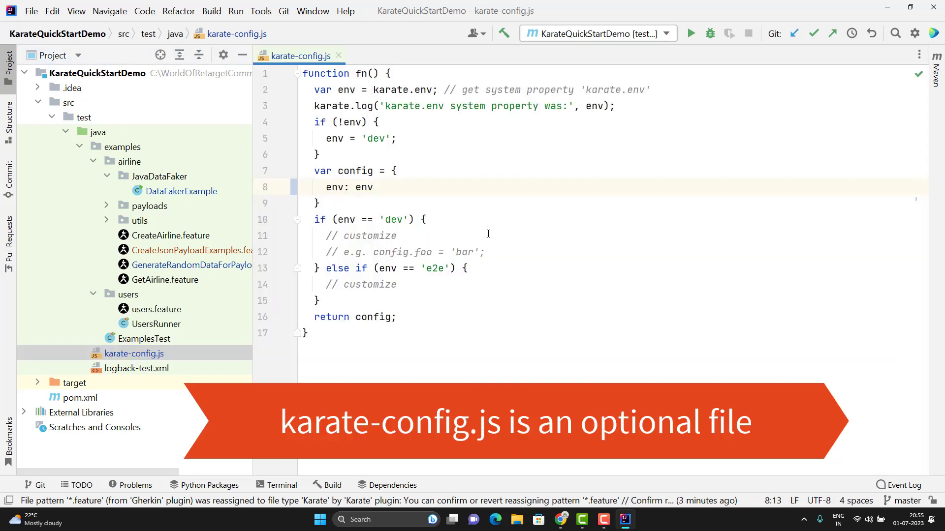
click(373, 187)
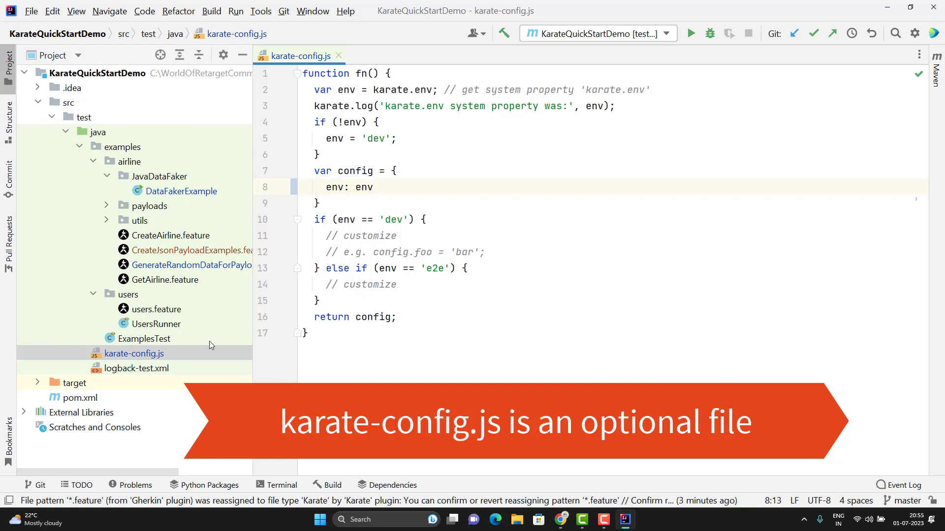
mouse_move(122, 362)
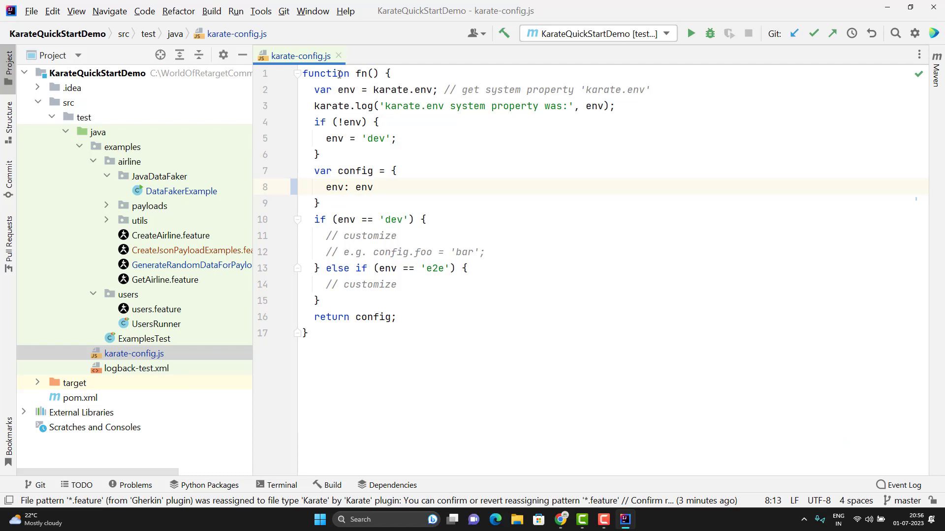
click(325, 73)
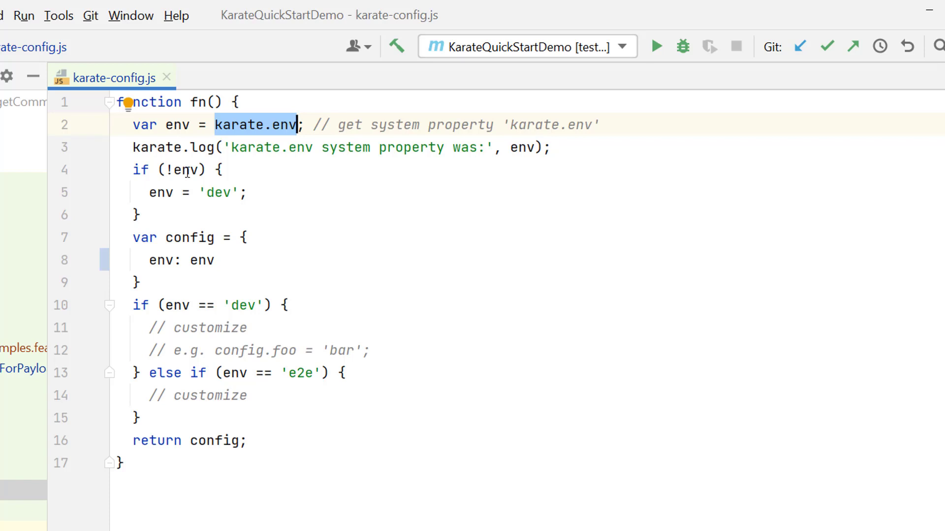
click(181, 169)
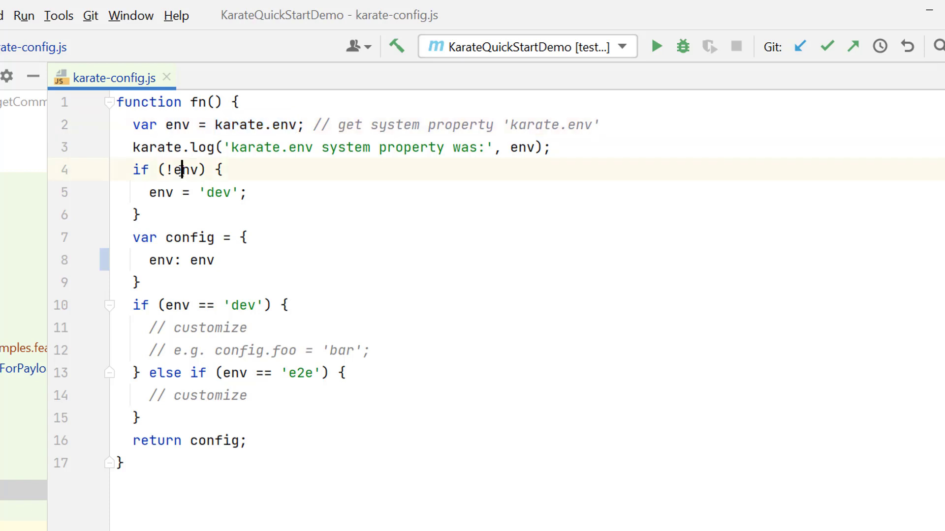
double_click(216, 192)
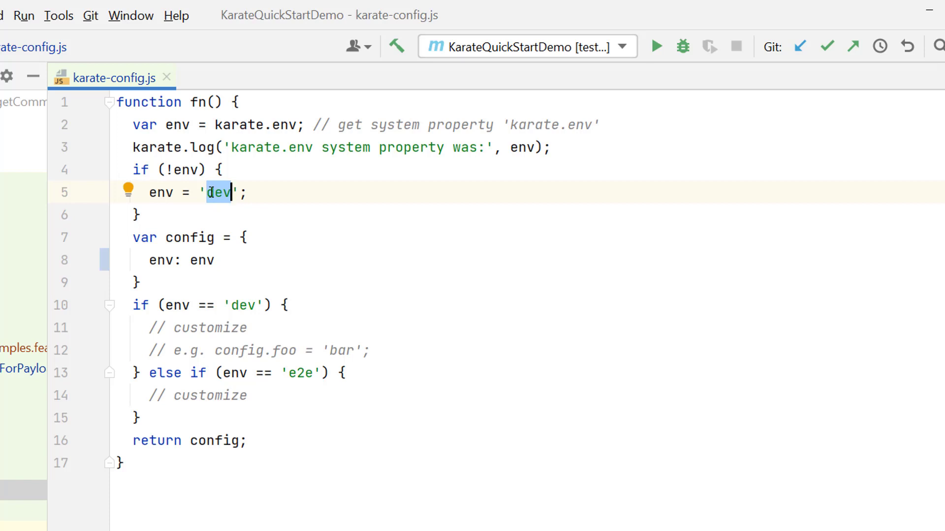
mouse_move(130, 147)
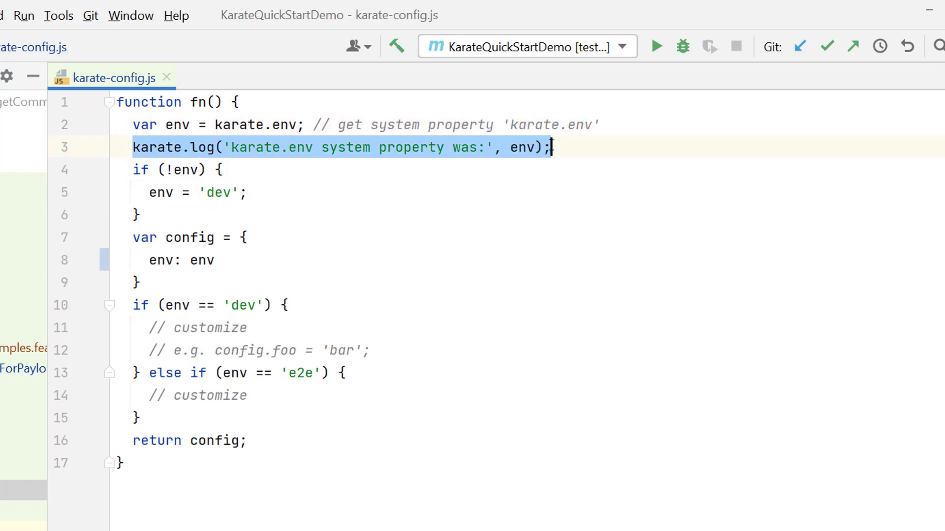
mouse_move(520, 154)
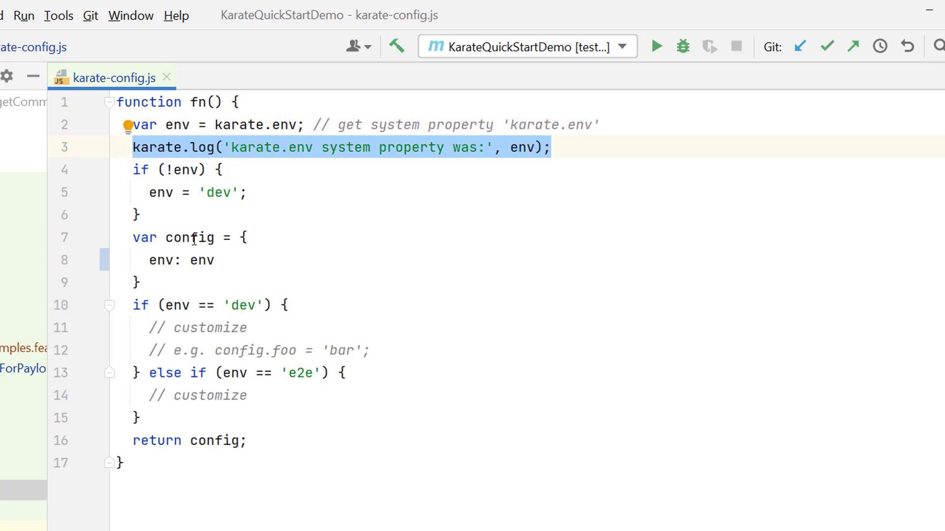
double_click(189, 237)
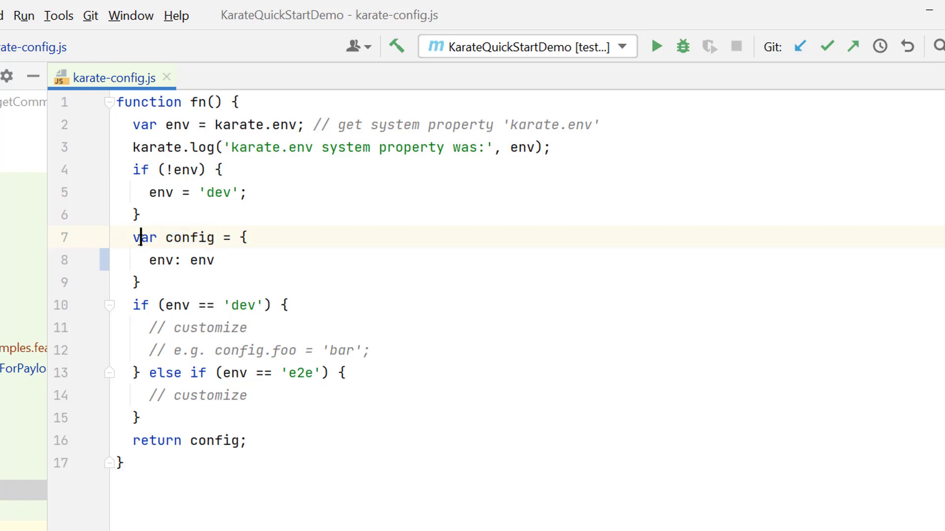
double_click(144, 237)
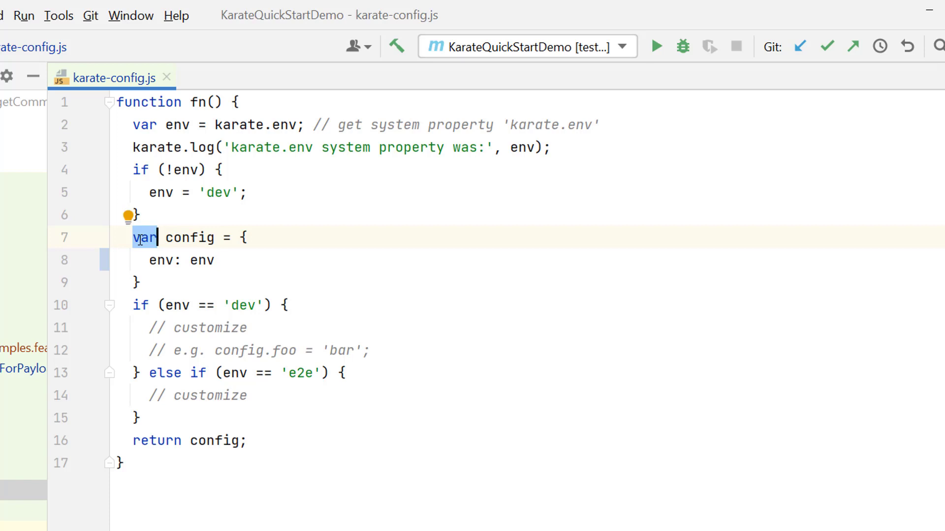
mouse_move(165, 270)
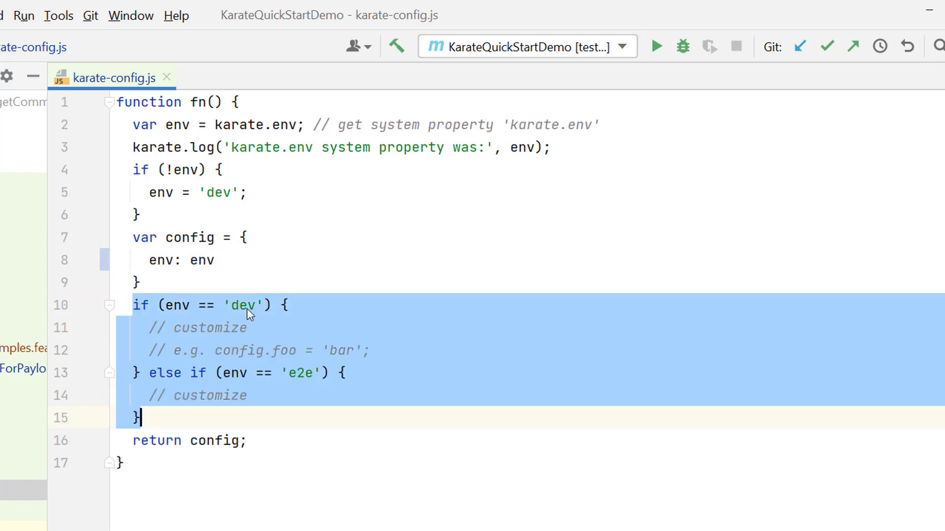
mouse_move(234, 351)
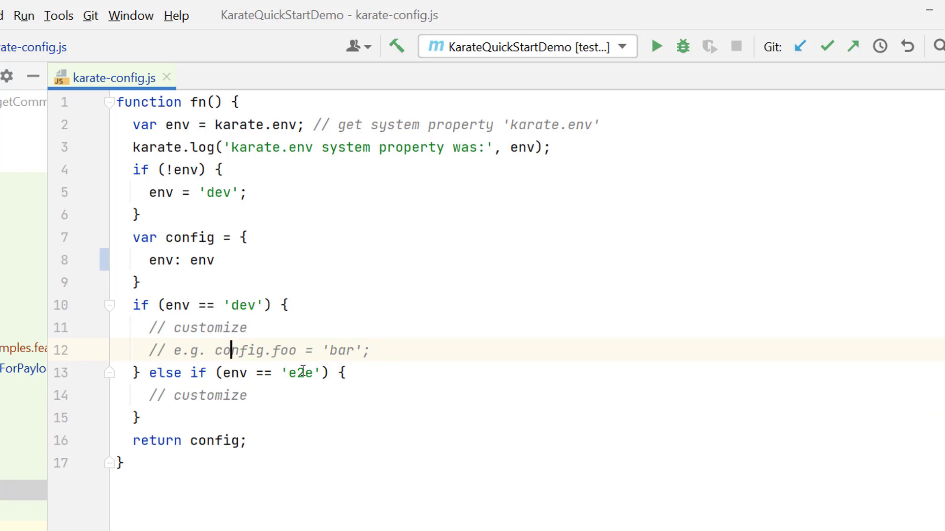
mouse_move(196, 141)
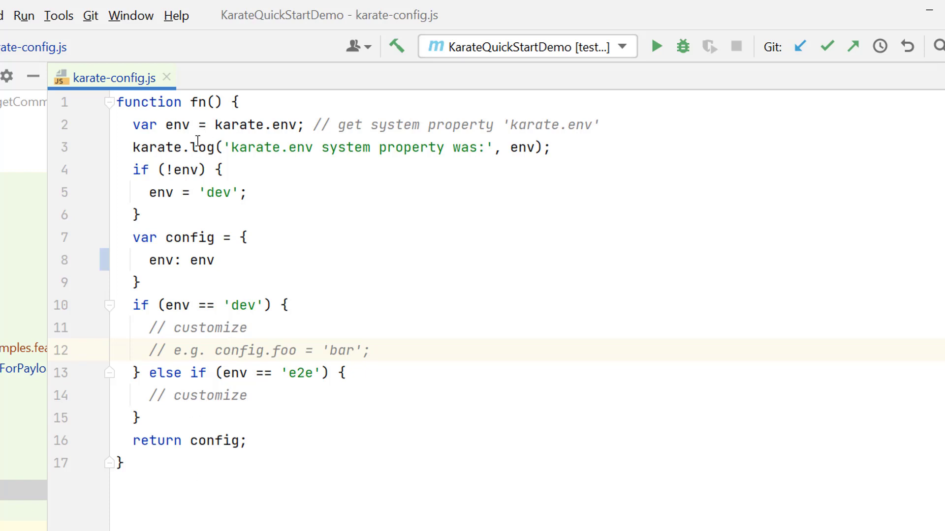
double_click(213, 441)
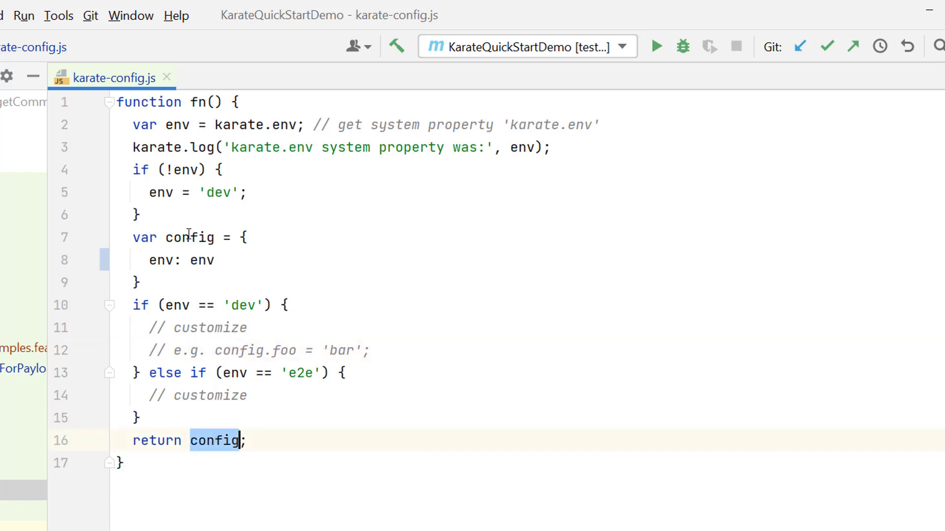
double_click(189, 237)
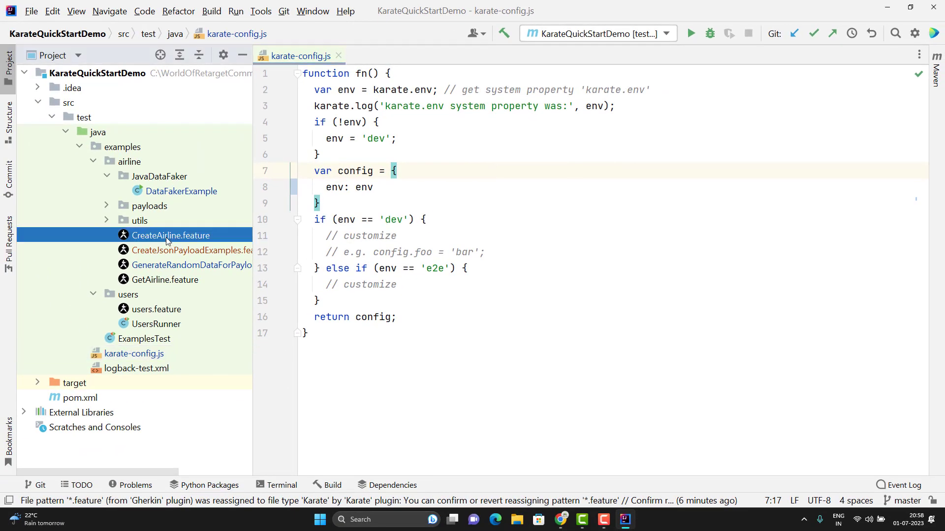
- Open CreateAirline.feature, look at the repeated airlines url, then return to karate-config.js
double_click(170, 235)
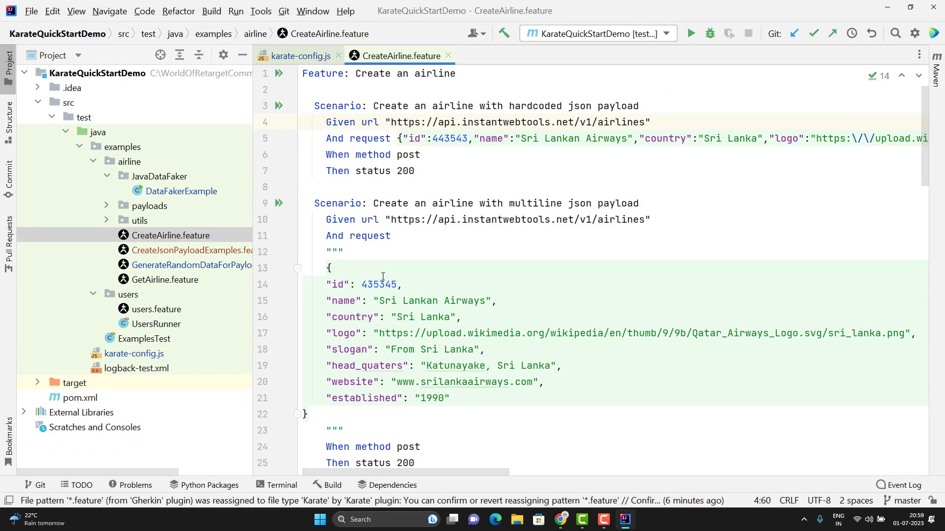
click(8, 63)
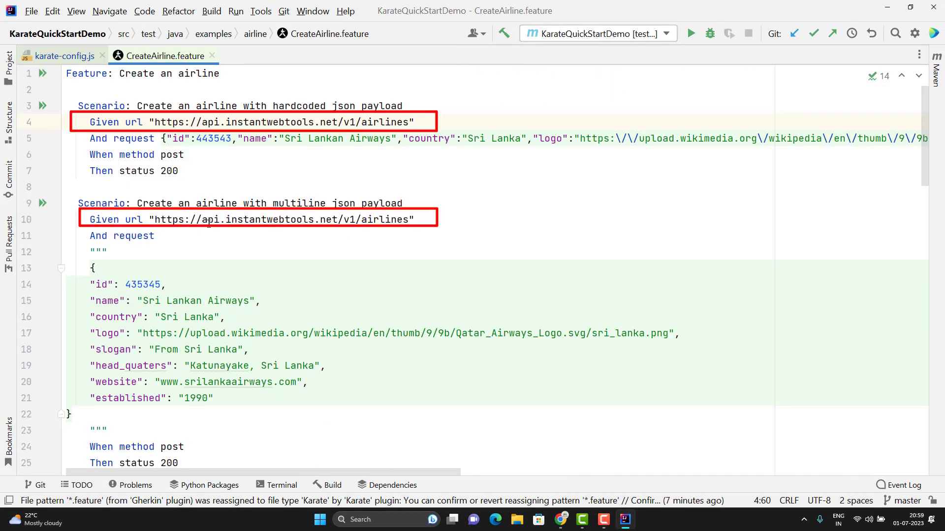
click(414, 122)
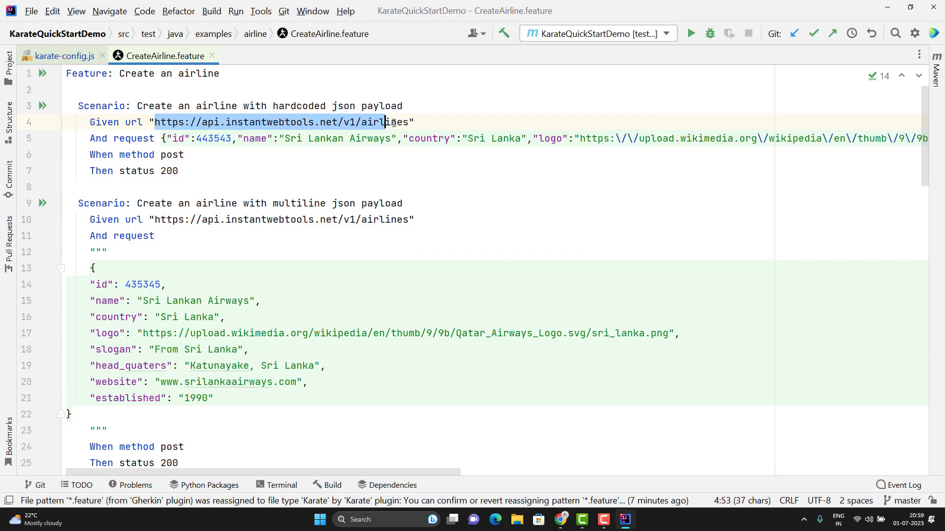
click(63, 56)
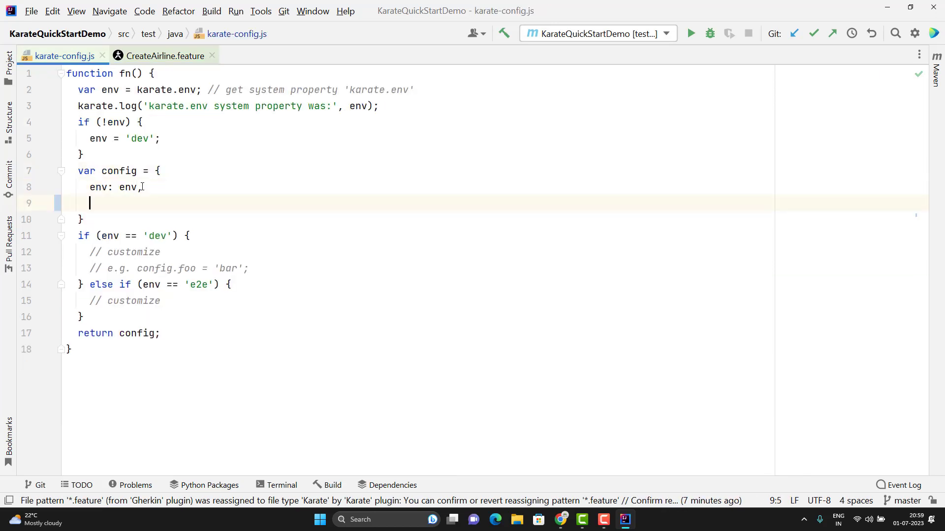
text(createAirl)
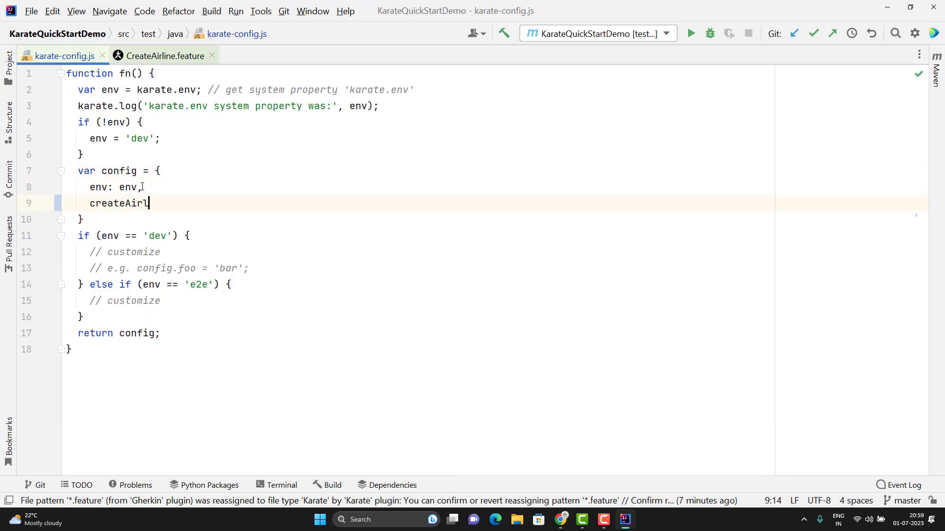
text(ineUrl:)
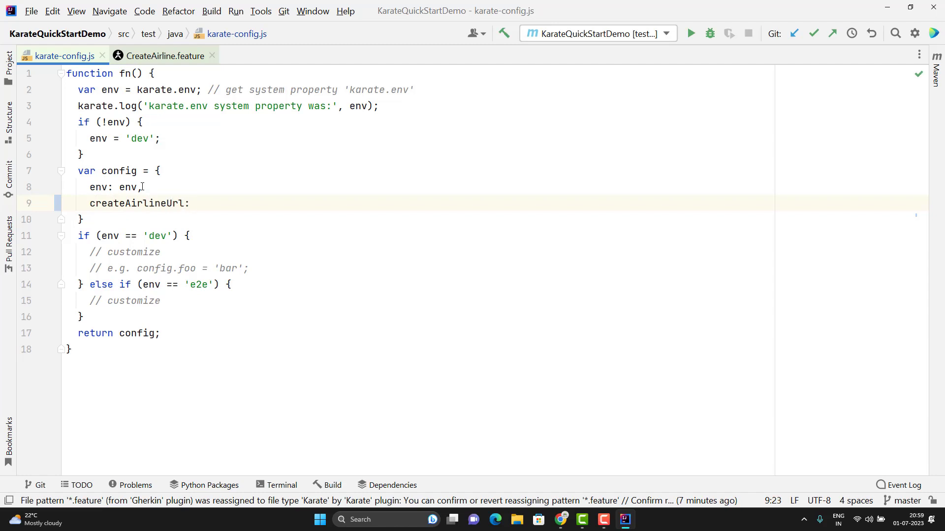
text("https://api.instantwebtools.net/v1/airlines")
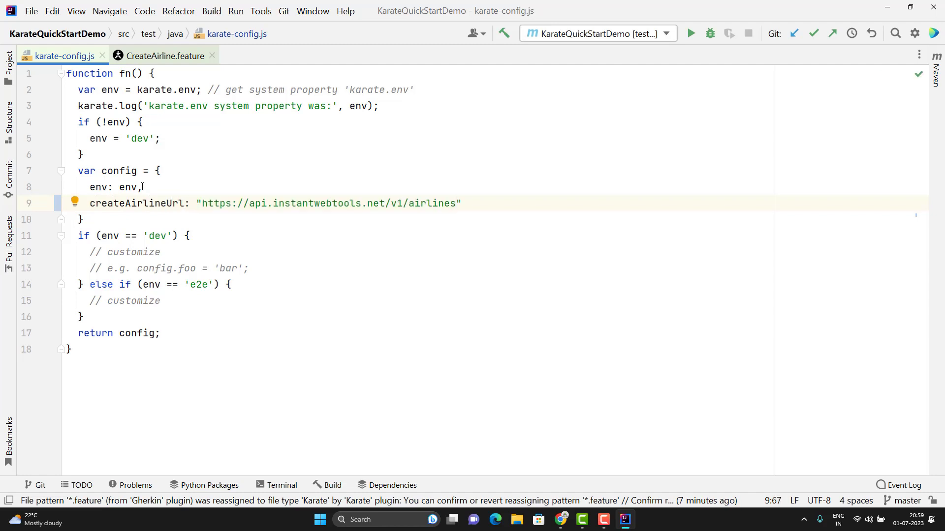
double_click(137, 203)
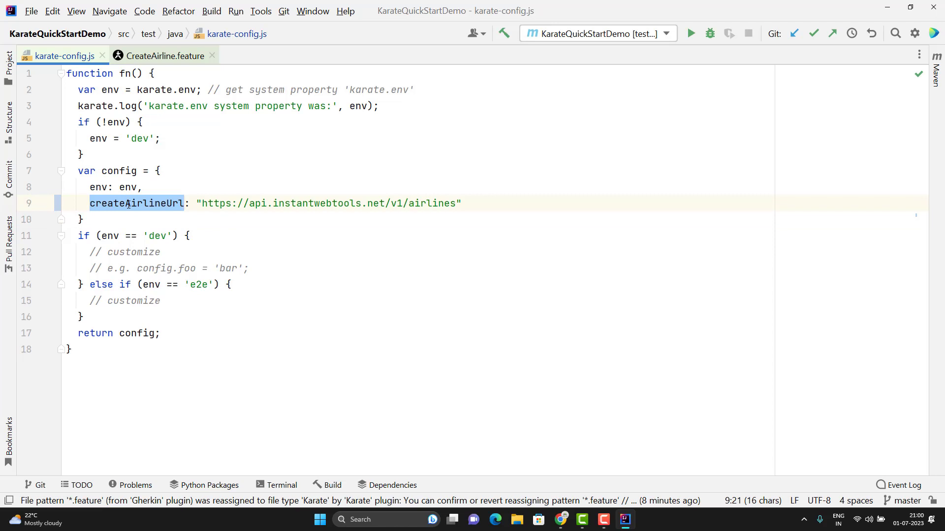
- Replace both scenarios' hardcoded URLs in CreateAirline.feature with createAirlineUrl
click(158, 55)
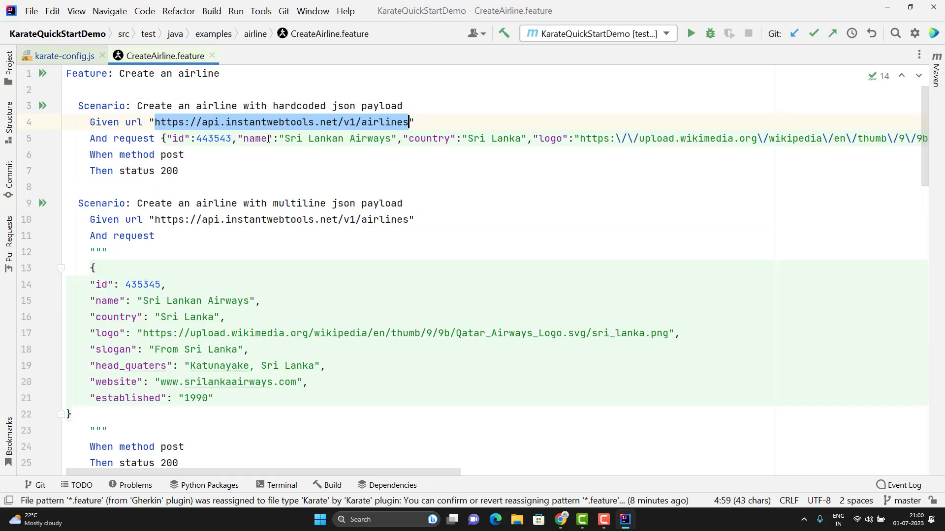
text(createAirlineUrl)
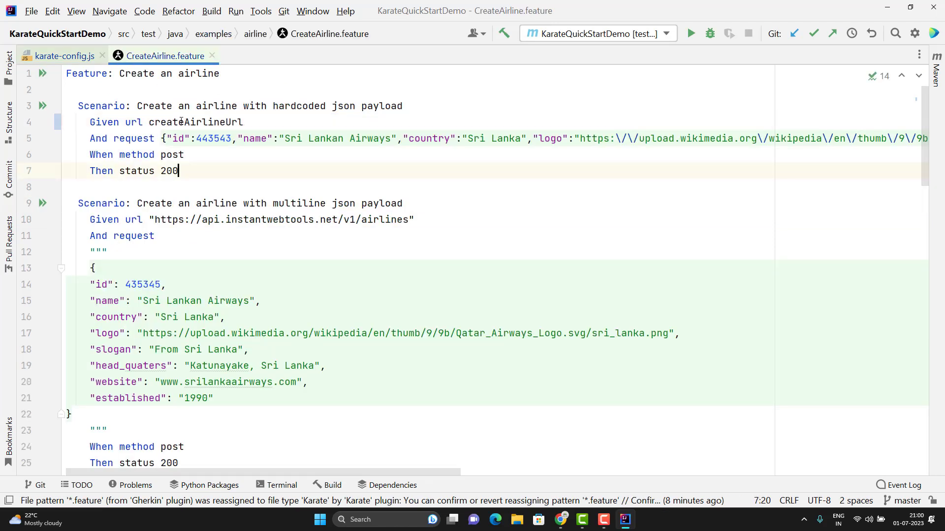
double_click(195, 122)
text(And)
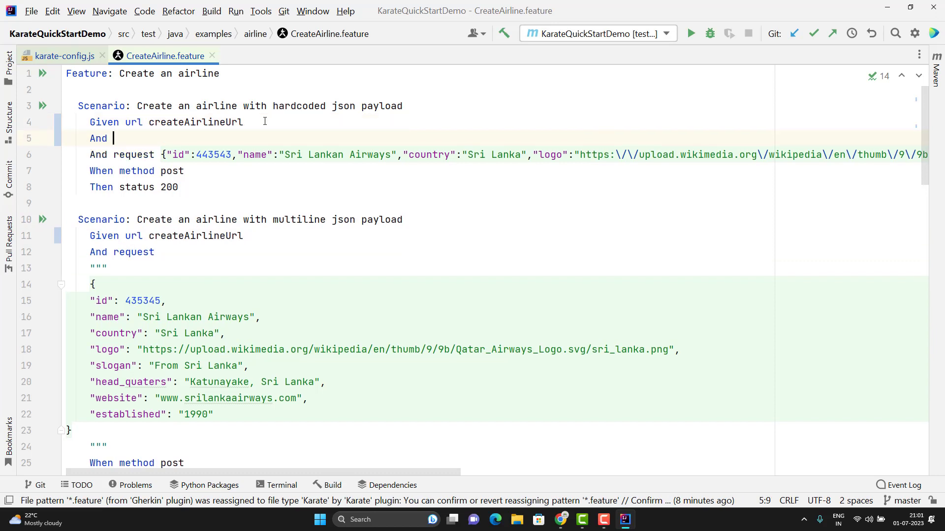
- Add And print "url is" , createAirlineUrl before the first scenario's request
text(print "url)
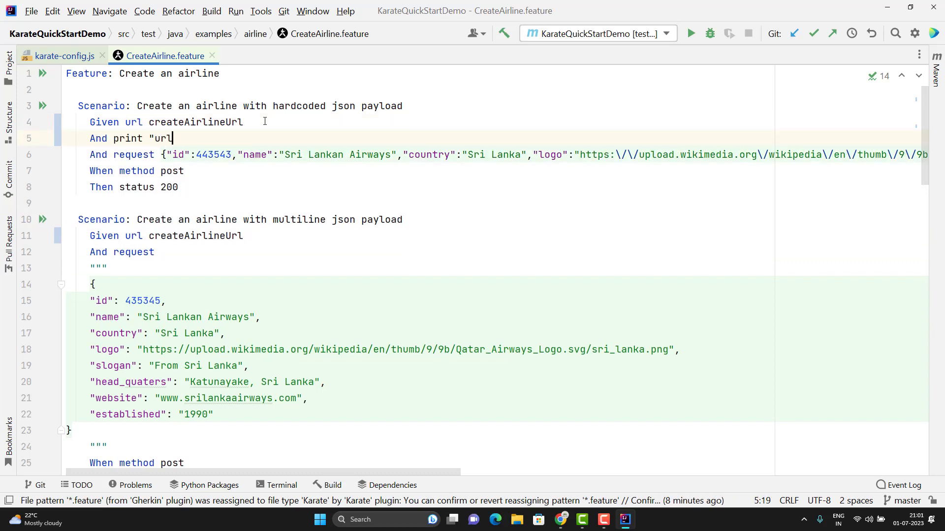
text(is" ,)
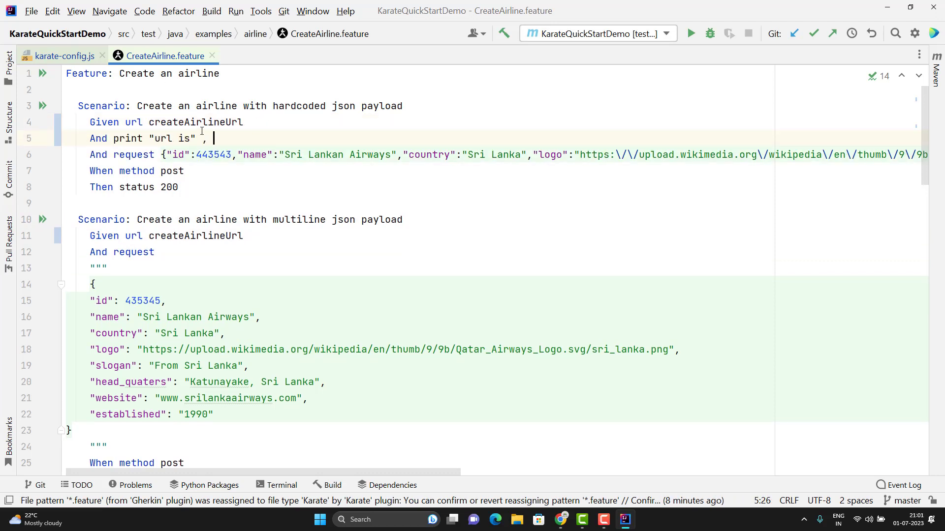
double_click(195, 122)
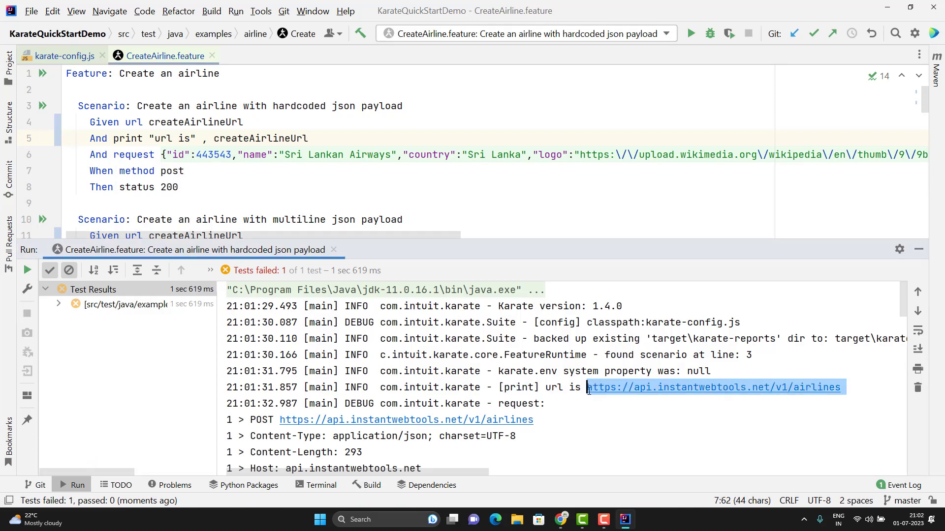
- Check the karate.env logging line in karate-config.js and return to the feature
click(62, 55)
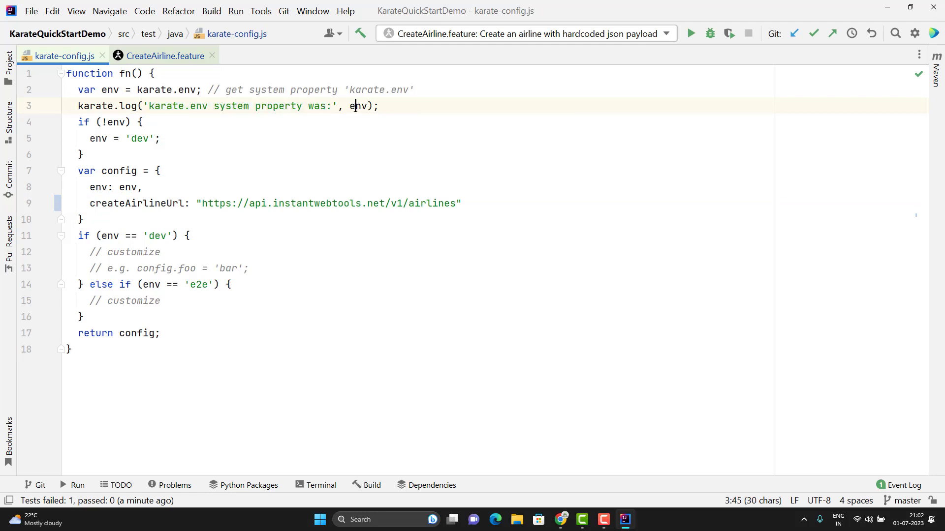
click(691, 34)
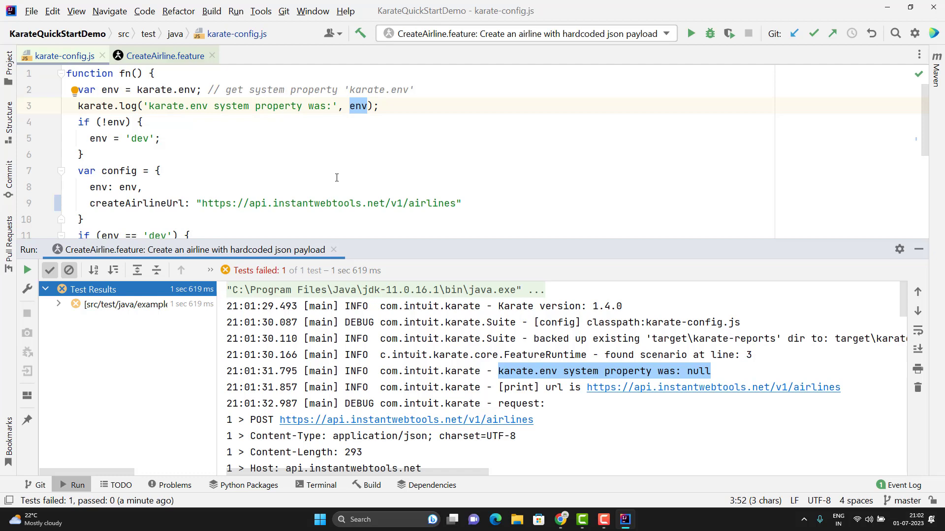
click(160, 55)
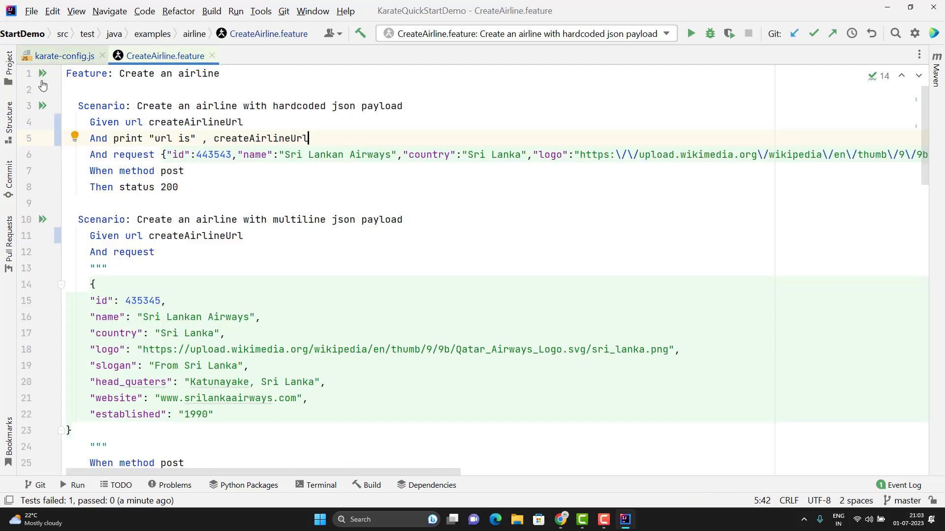
- Run all CreateAirline scenarios and review the console: URL printed, four duplicate-id failures
click(43, 73)
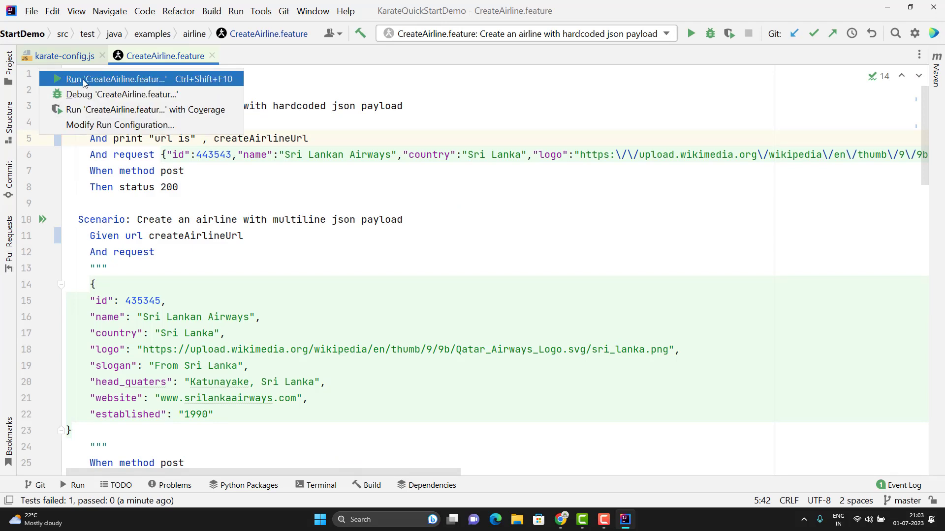
click(117, 79)
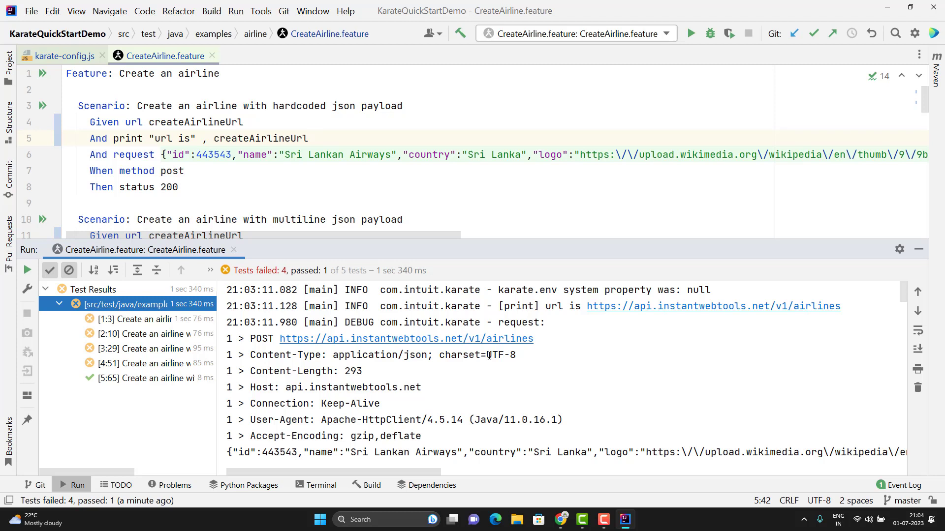
mouse_move(835, 316)
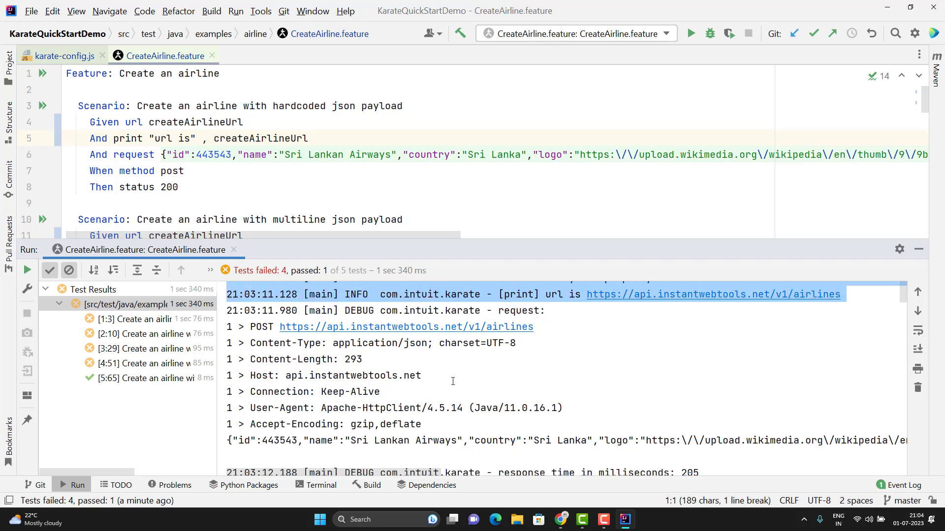
scroll(down, 3)
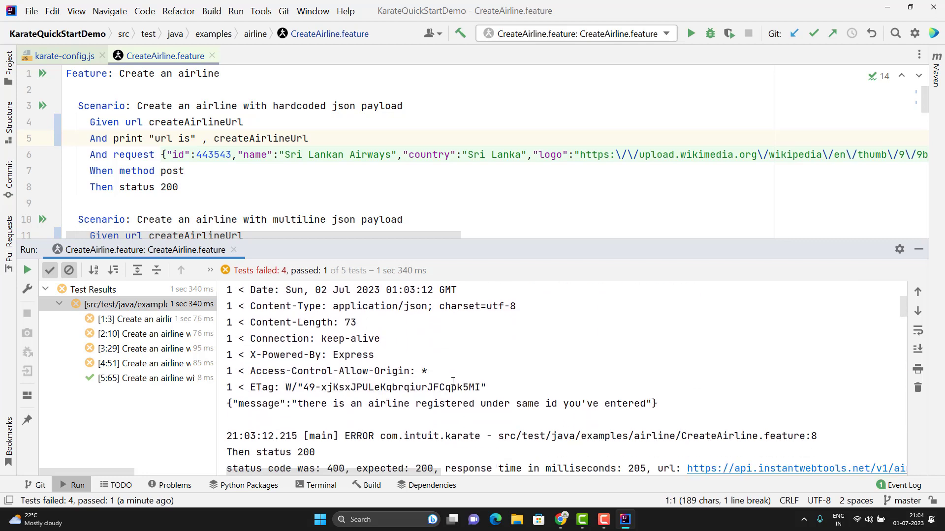
scroll(down, 3)
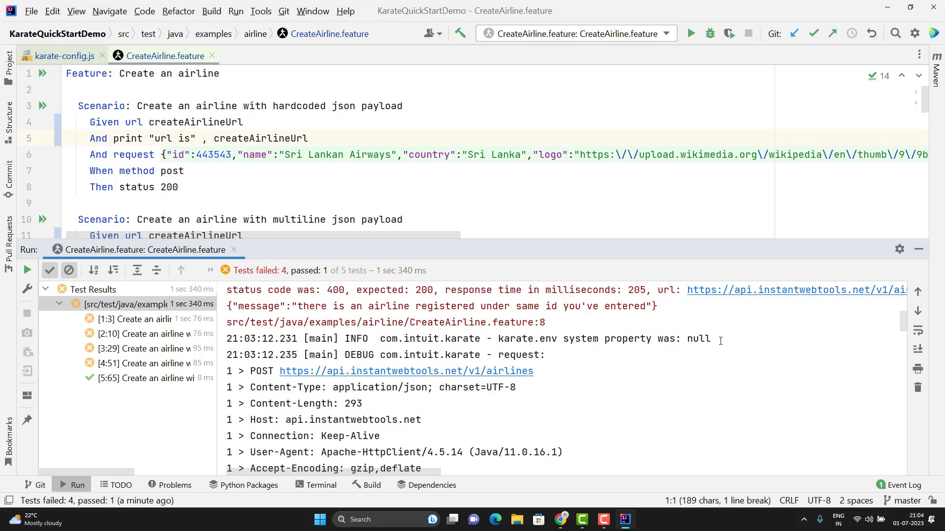
scroll(down, 3)
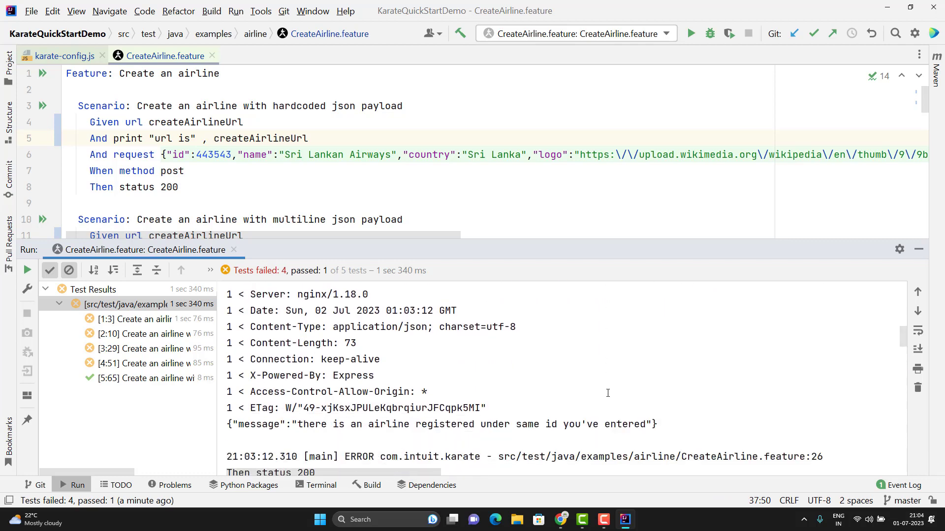
click(62, 56)
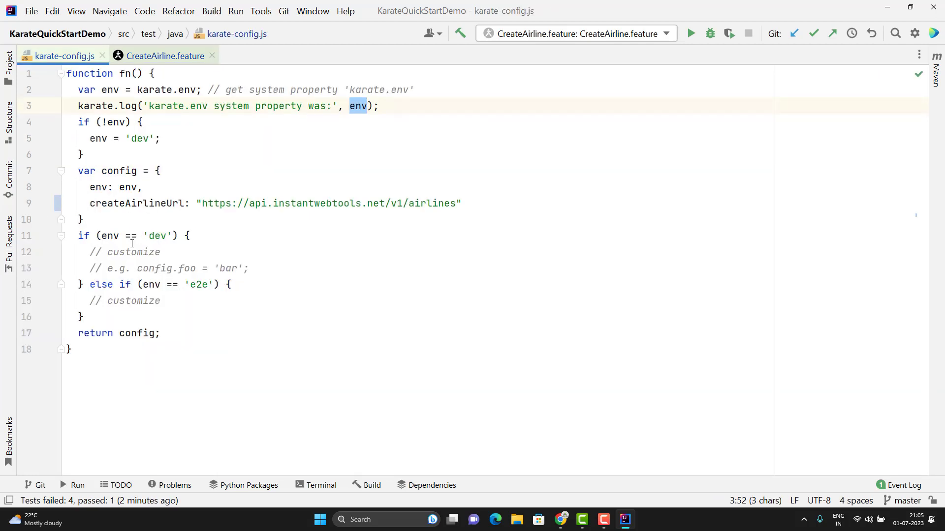
- Add config.someVar = 'devSomeVar' inside the dev branch of karate-config.js
key(Enter)
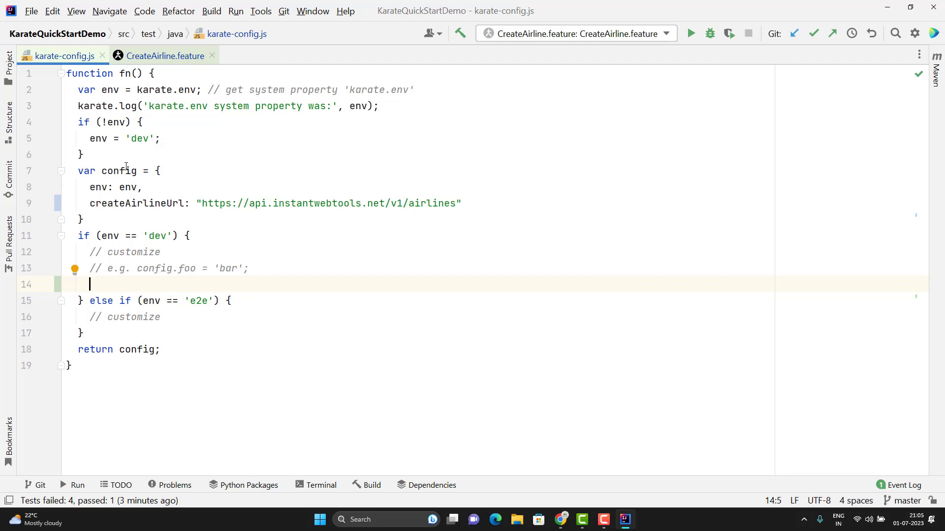
click(167, 187)
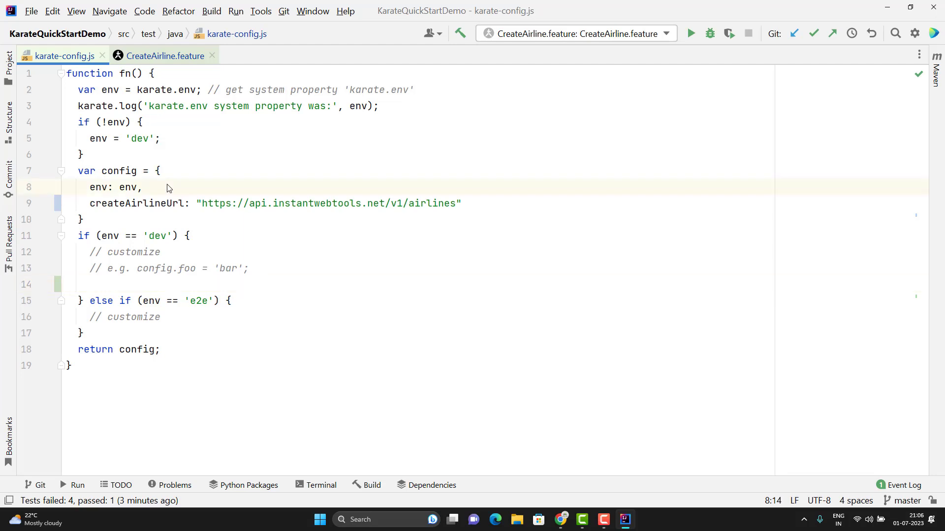
mouse_move(109, 281)
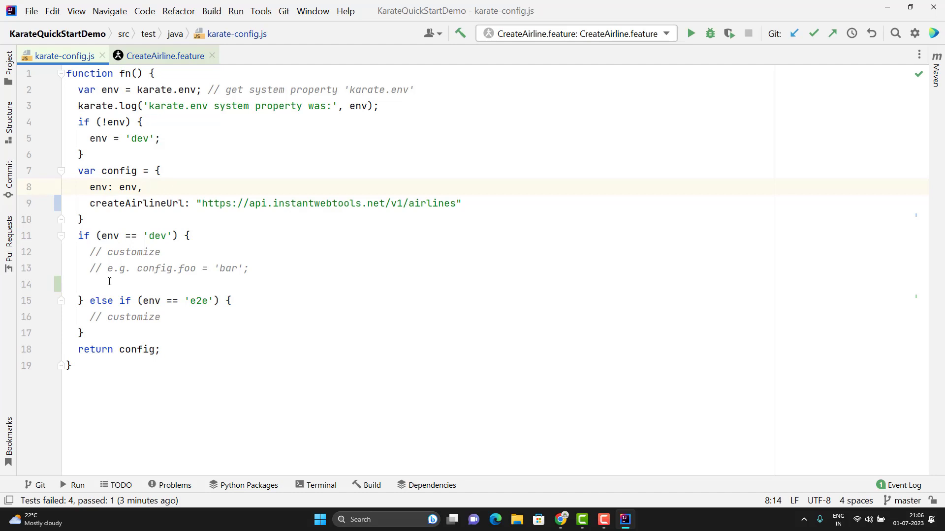
text(config.)
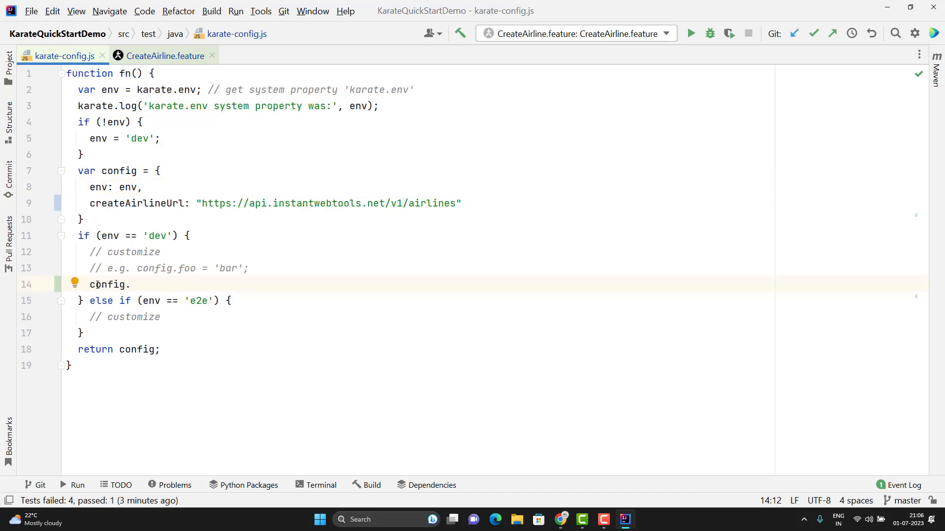
text(someVar = 'devSomeVar)
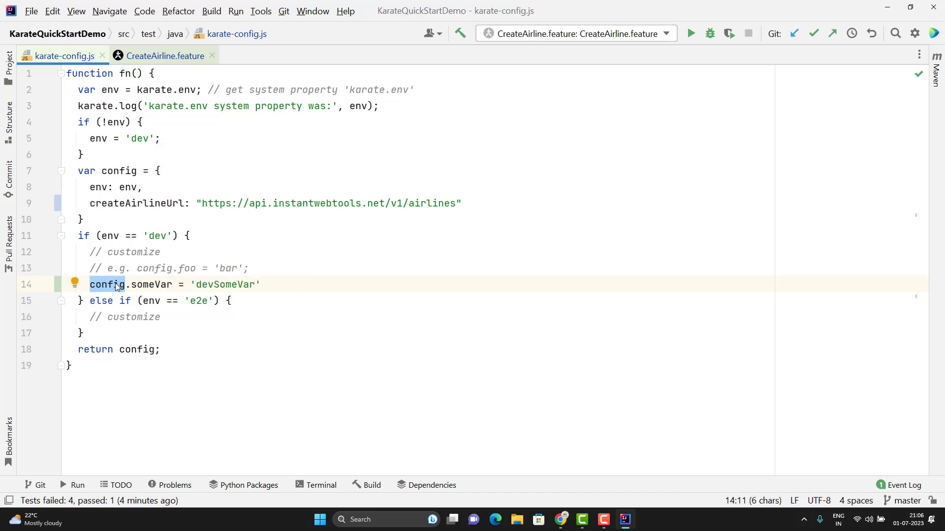
mouse_move(120, 182)
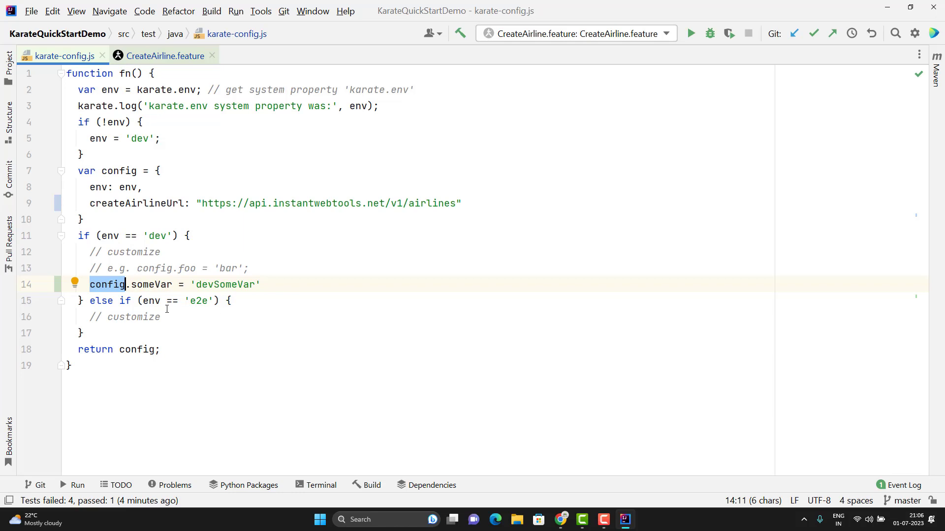
- Copy the assignment into the e2e branch and set it to 'e2eSomeVar'
click(90, 285)
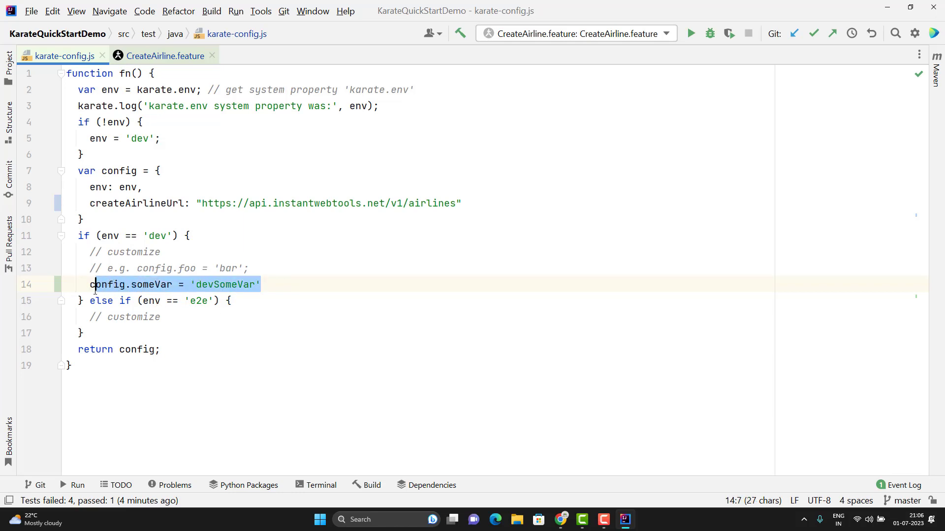
click(172, 317)
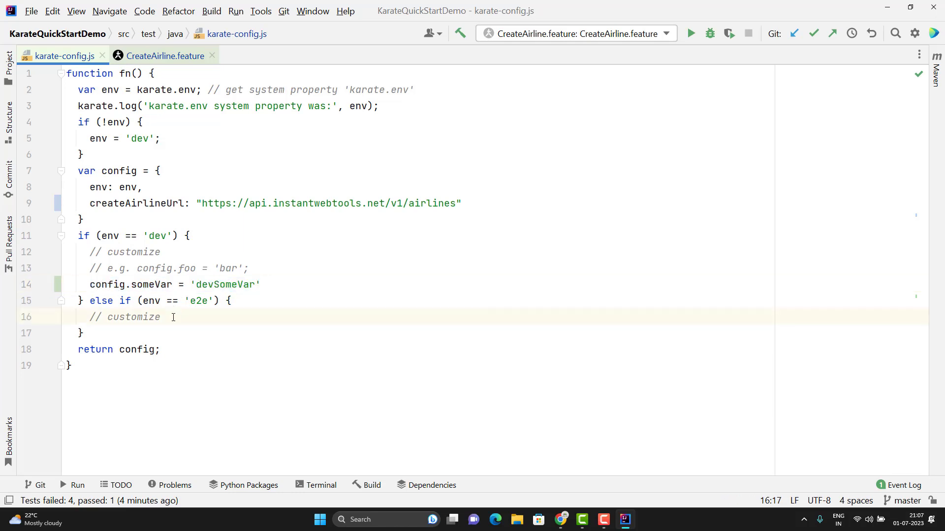
key(enter)
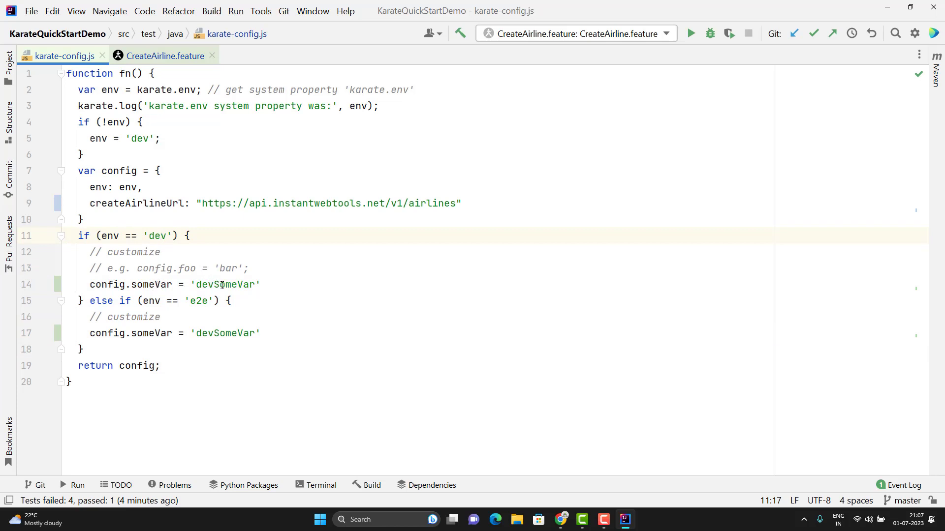
double_click(151, 285)
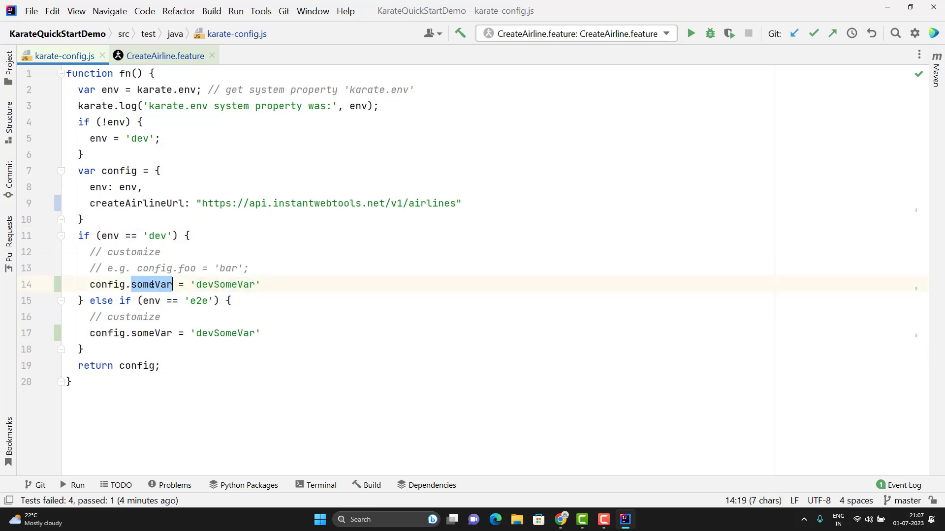
click(199, 301)
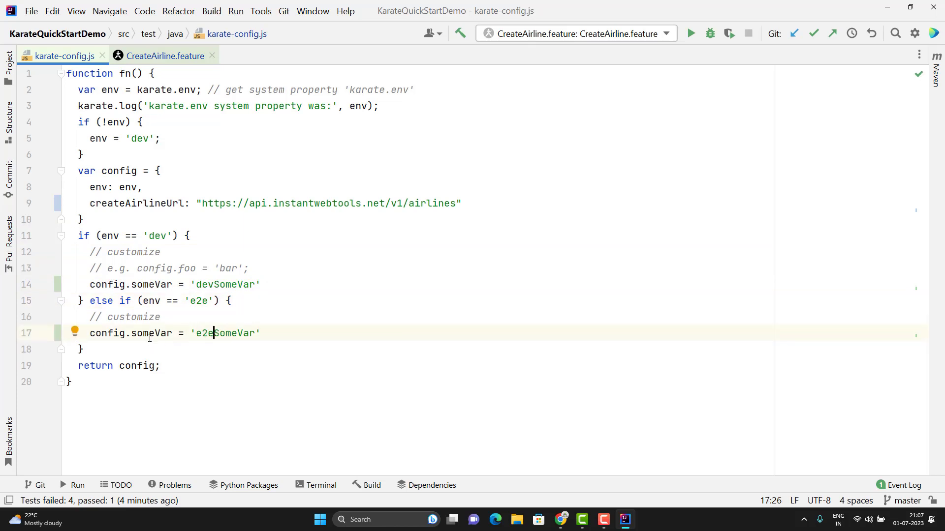
- Add And print 'someVar value', someVar to the first scenario and run it
click(166, 55)
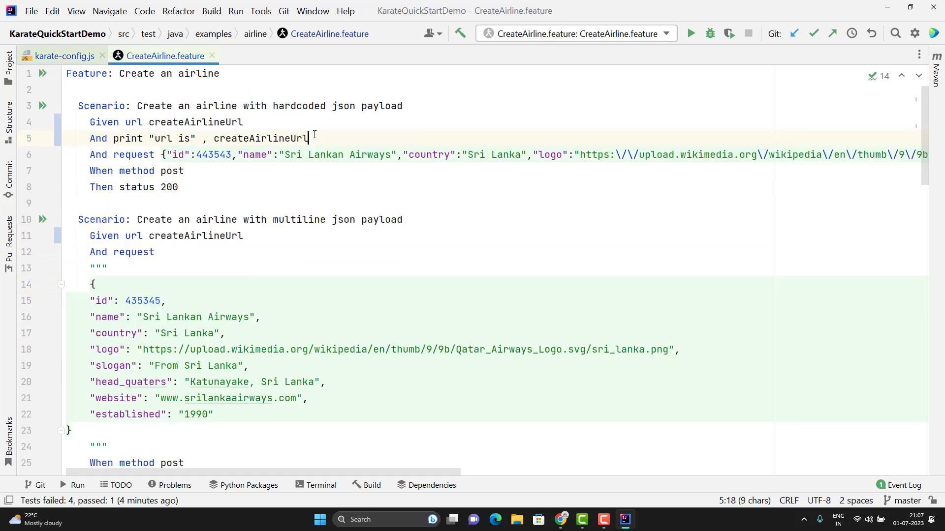
text(And print 'someVar value', someVar)
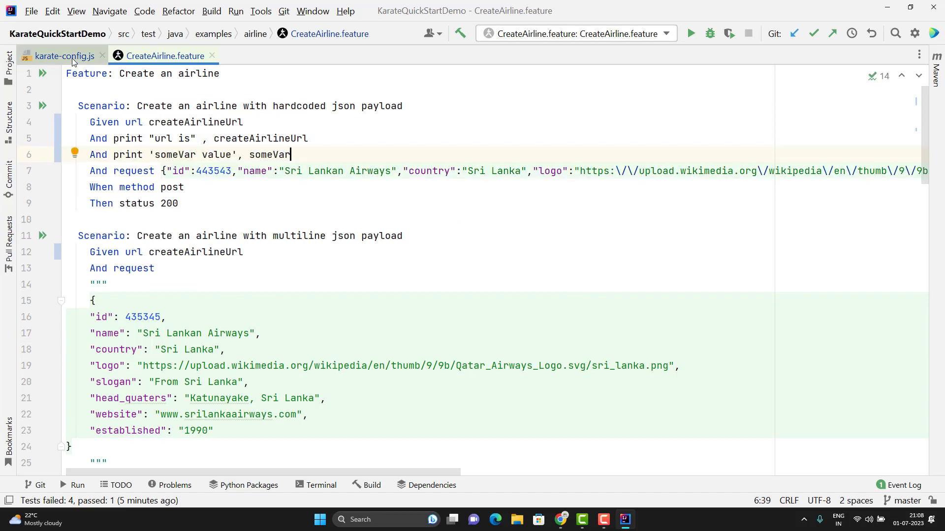
click(60, 55)
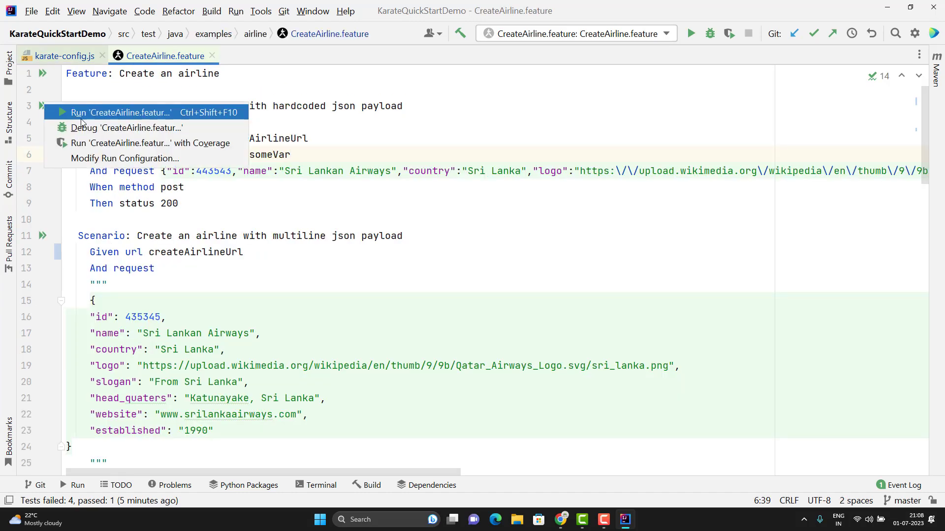
click(119, 112)
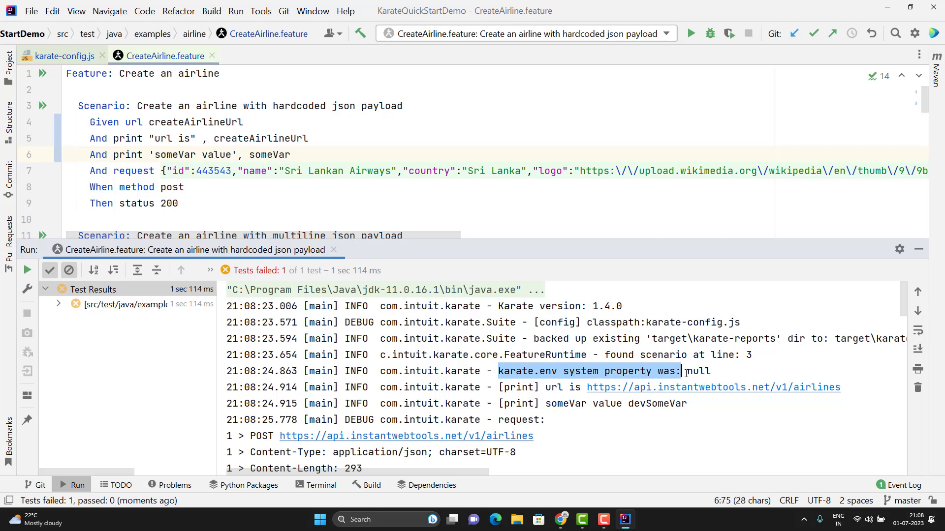
- Note karate.env logged as null and someVar as devSomeVar, then review the dev branch
click(708, 371)
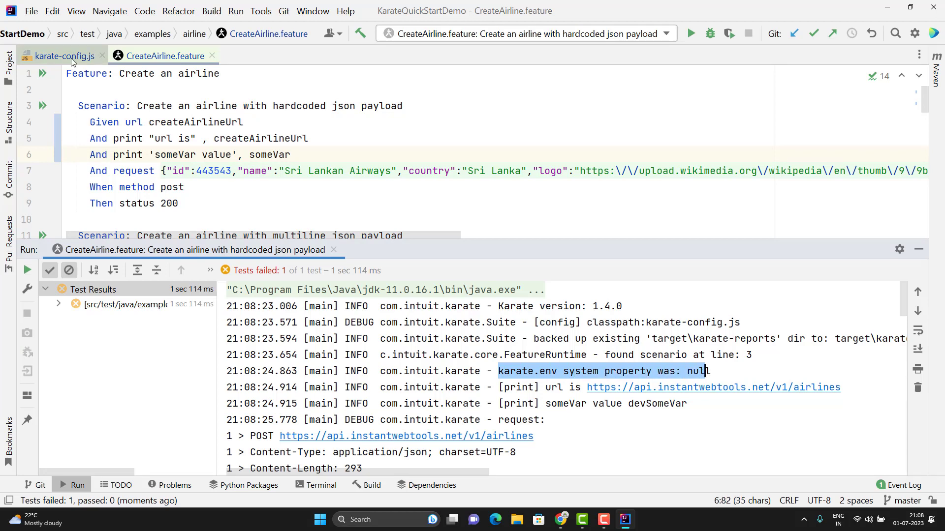
click(61, 56)
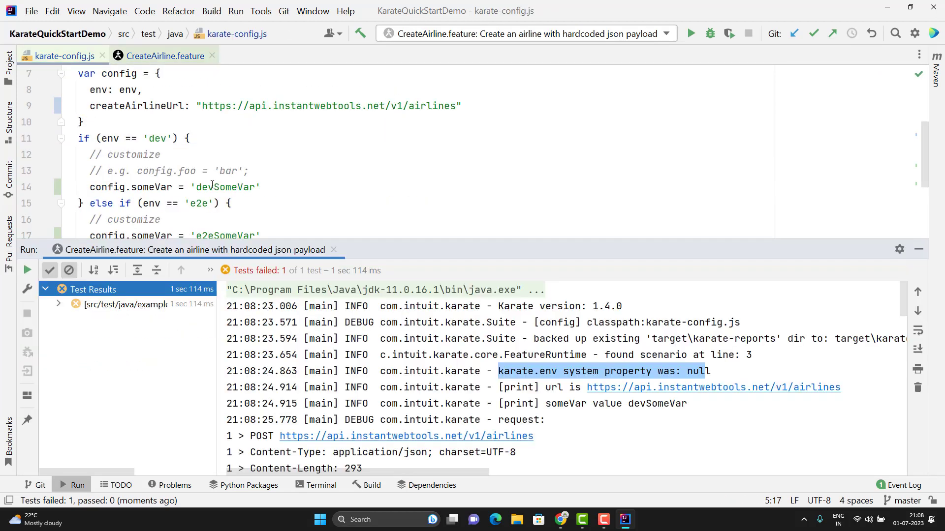
mouse_move(227, 188)
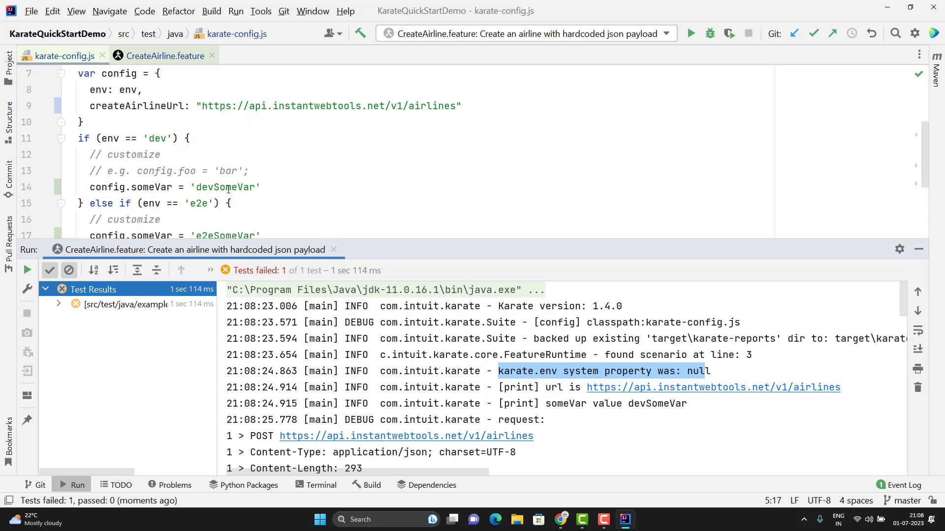
double_click(657, 404)
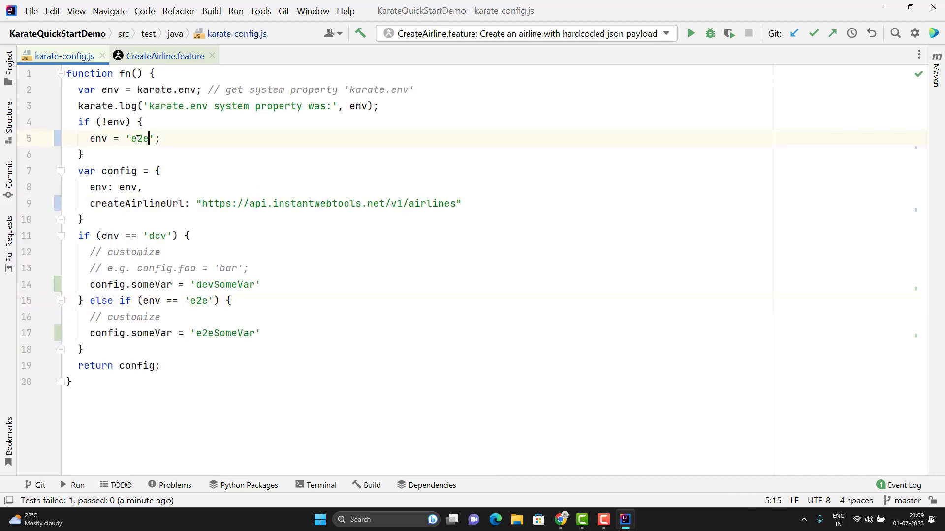
- With 'e2e' as the fallback env, rerun the scenario so someVar prints e2eSomeVar
click(691, 33)
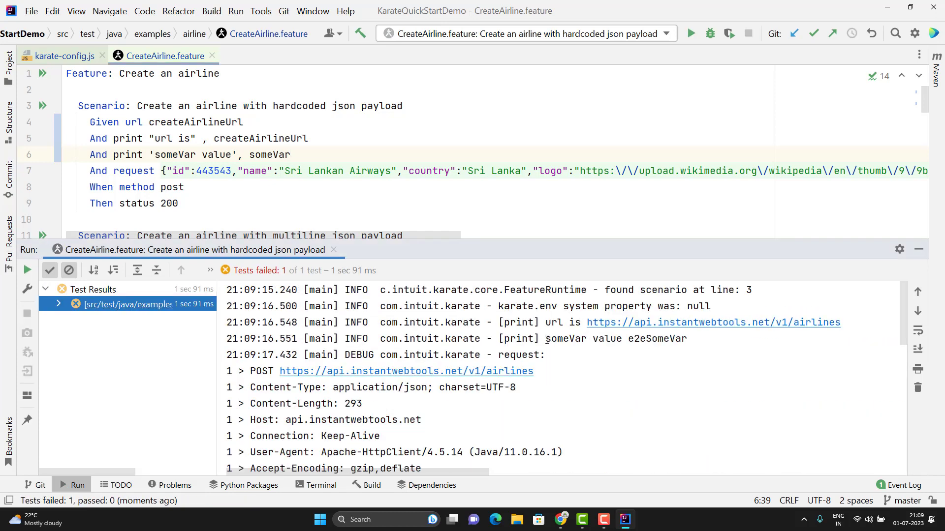
click(60, 55)
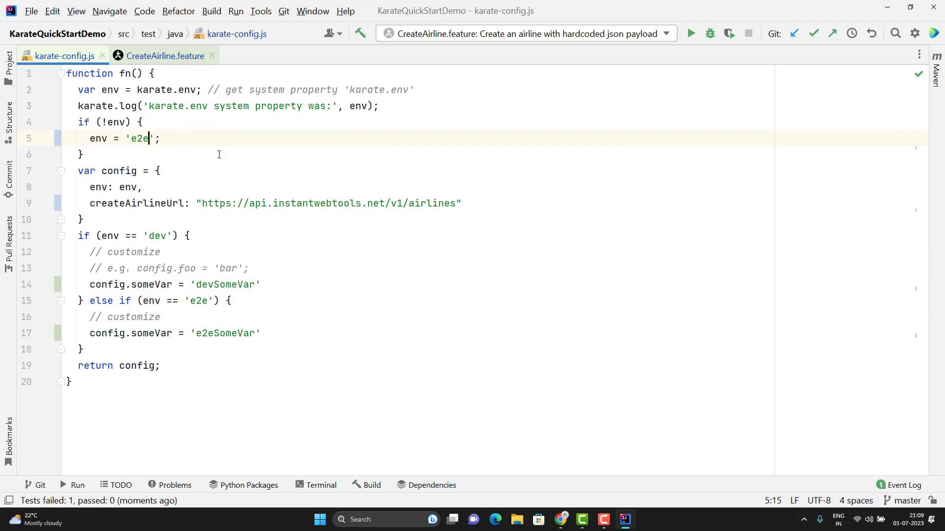
click(136, 89)
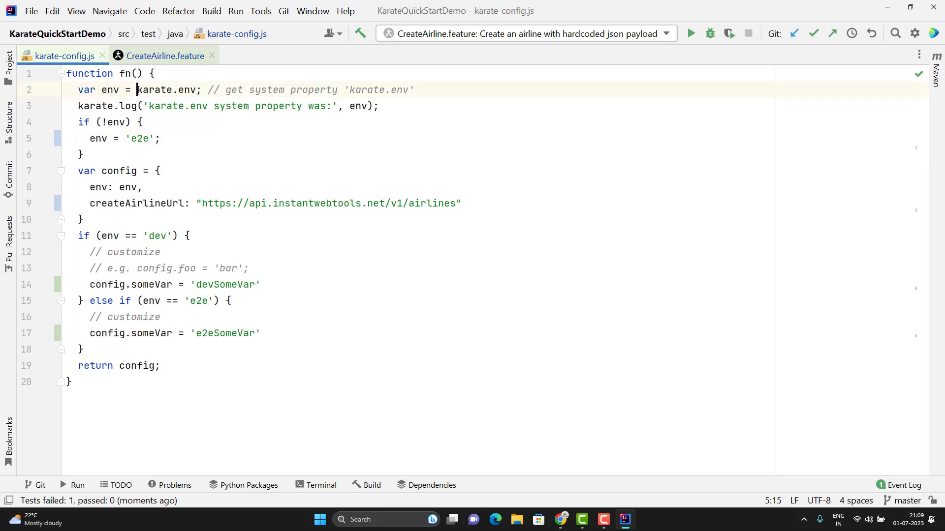
double_click(168, 89)
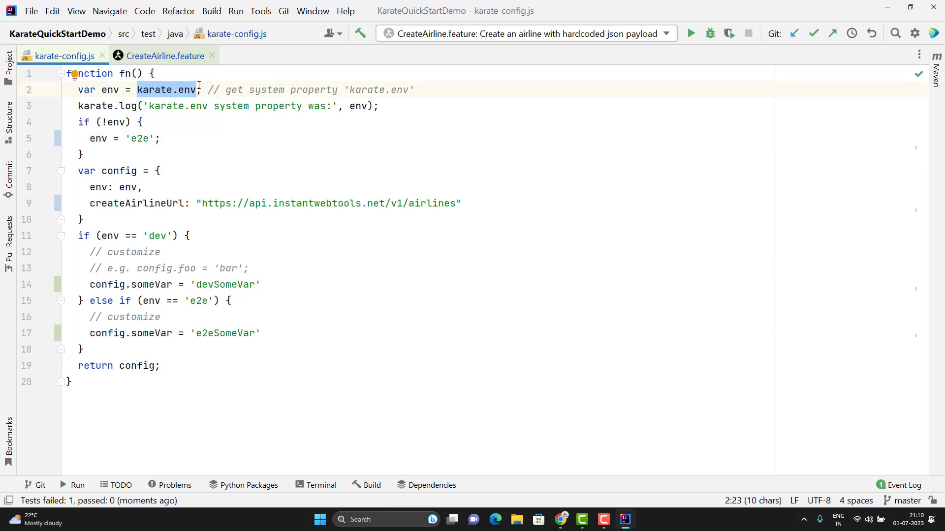
click(80, 219)
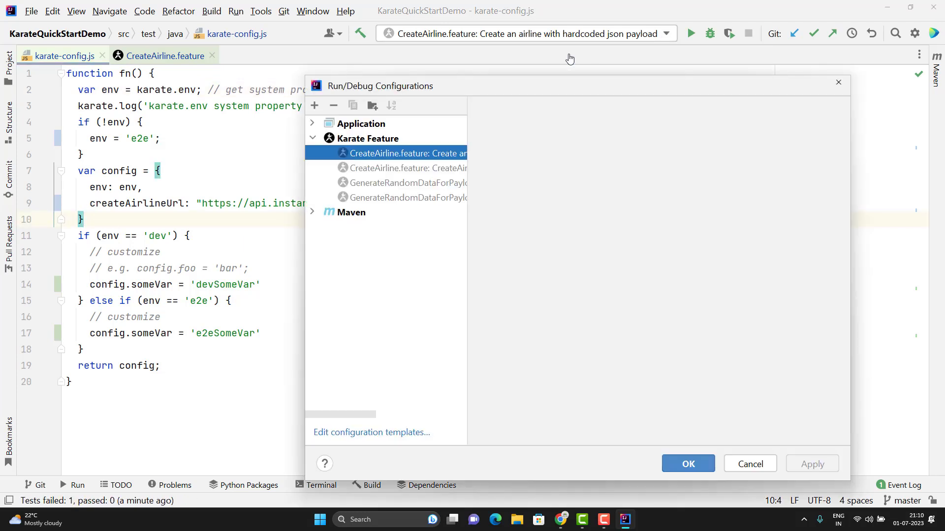
- Add Maven configuration KarateRunConf with command line test -Dkarate.env=dev and apply it
click(313, 106)
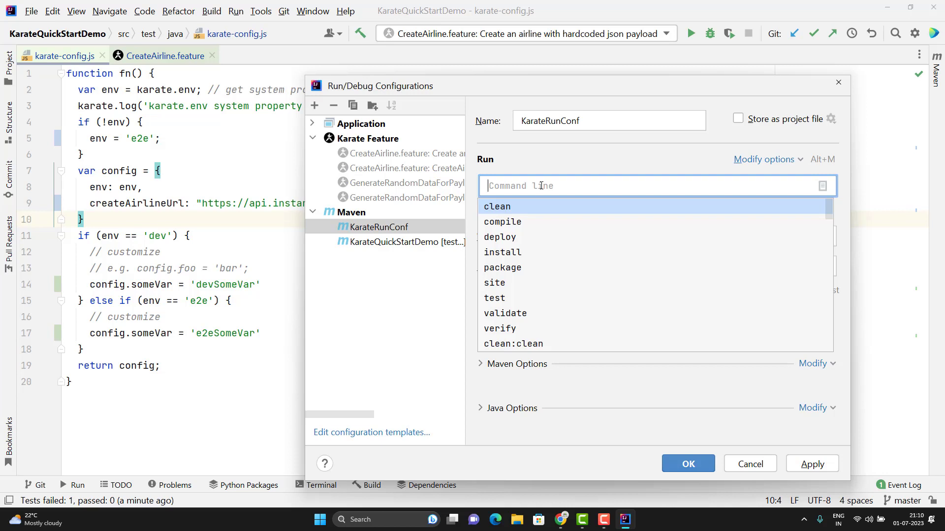
text(test)
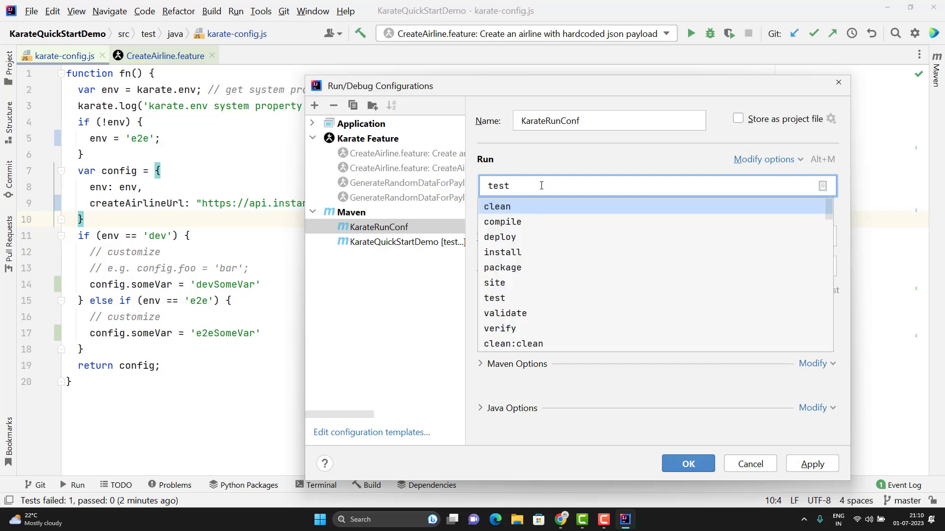
text(-)
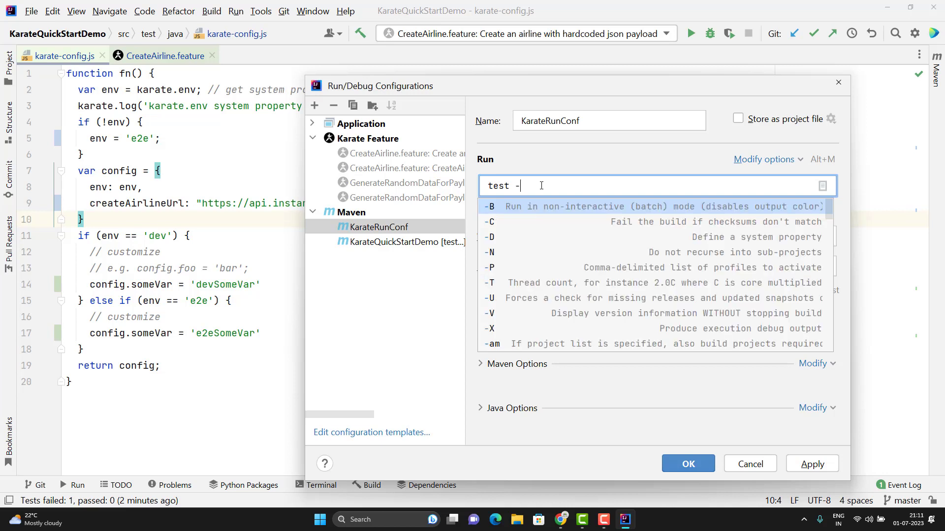
text(Dkarate)
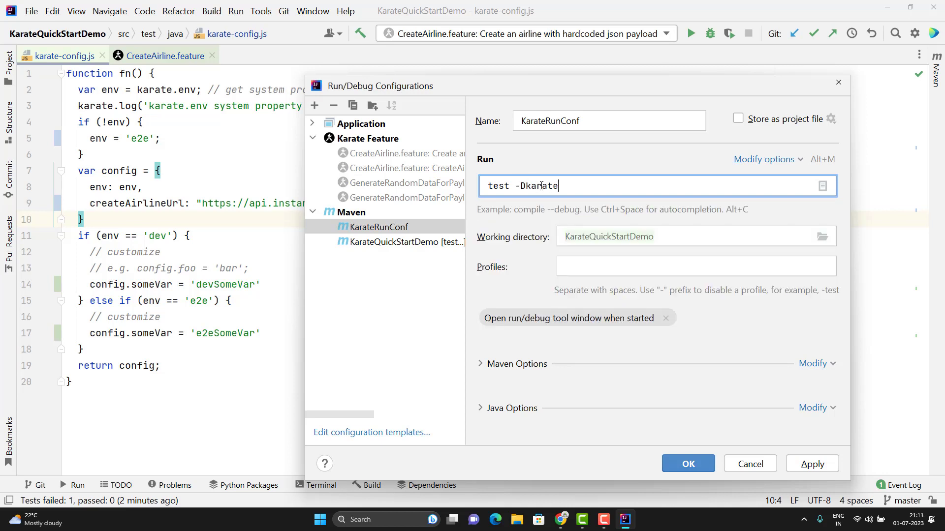
text(.env)
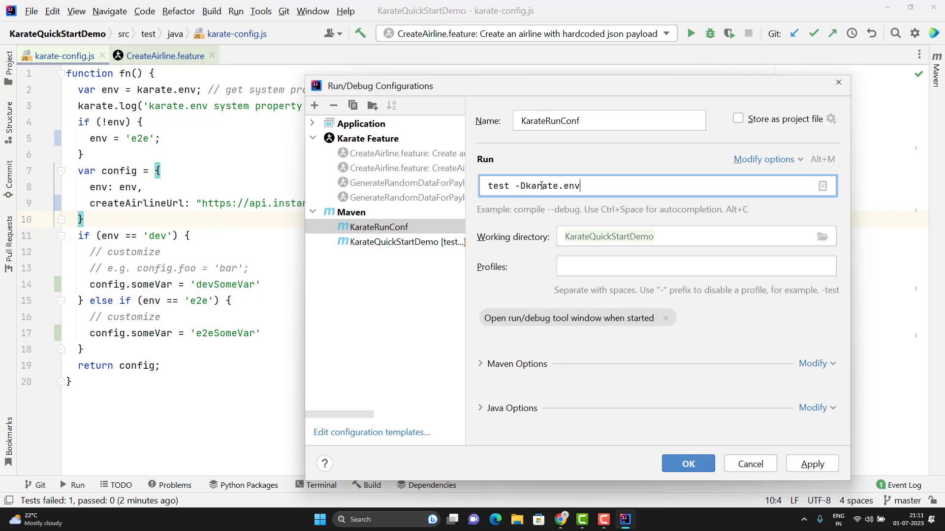
text(=)
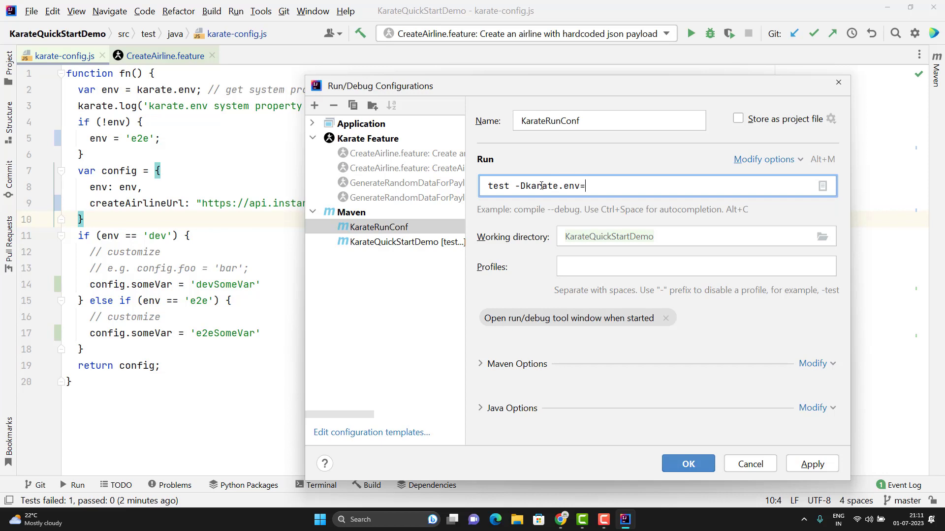
text(dev)
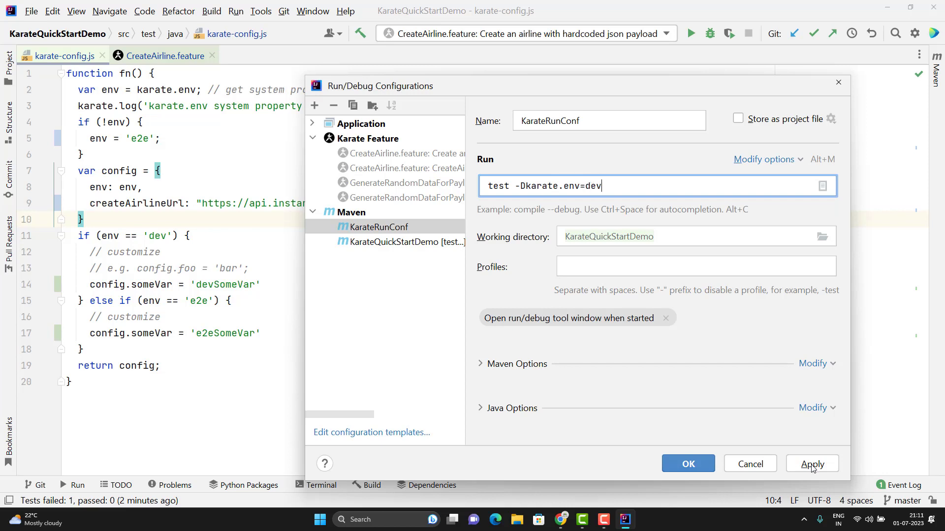
click(688, 463)
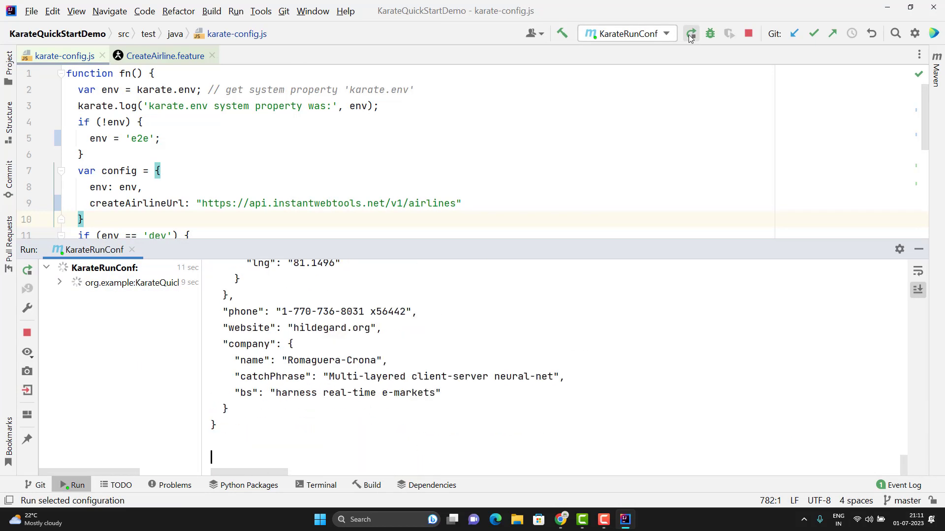
- Run KarateRunConf and check the log shows karate.env dev and someVar devSomeVar
click(691, 33)
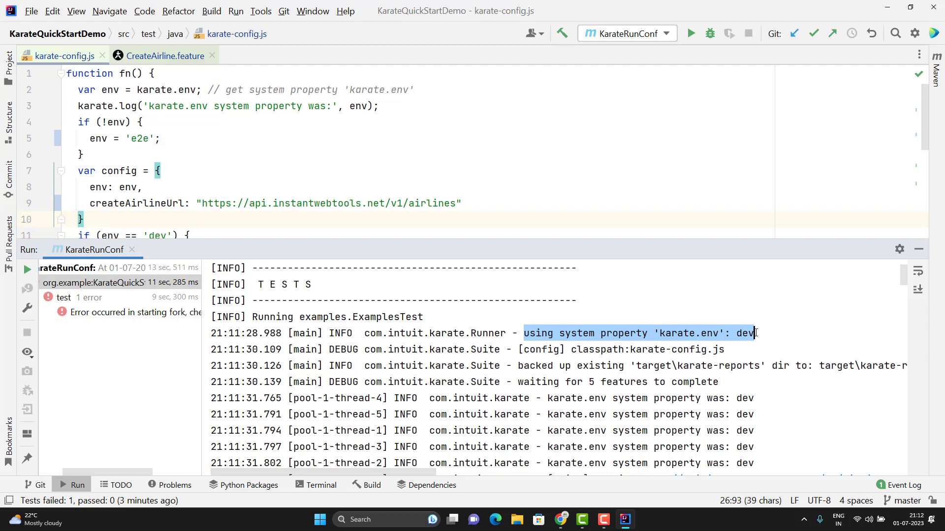
scroll(down, 3)
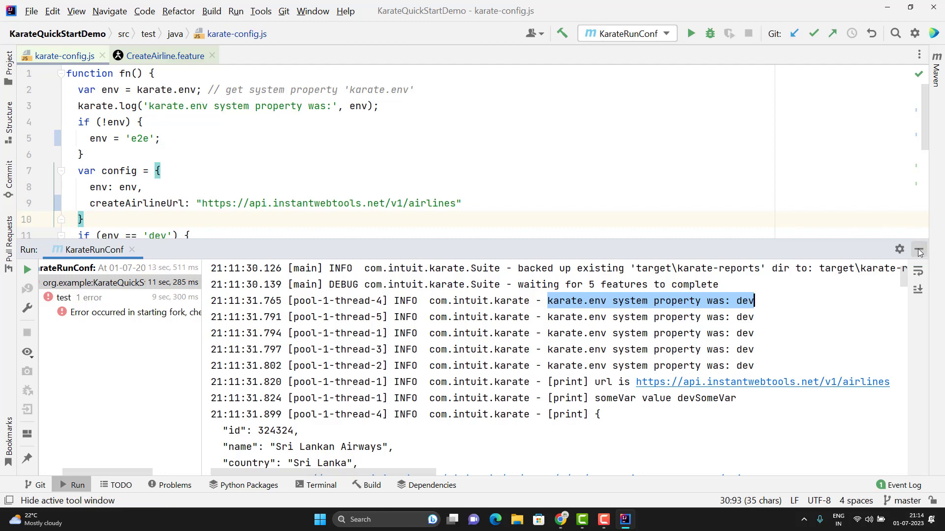
- Add userType: karate.properties['userType'] to the config object after createAirlineUrl
click(917, 249)
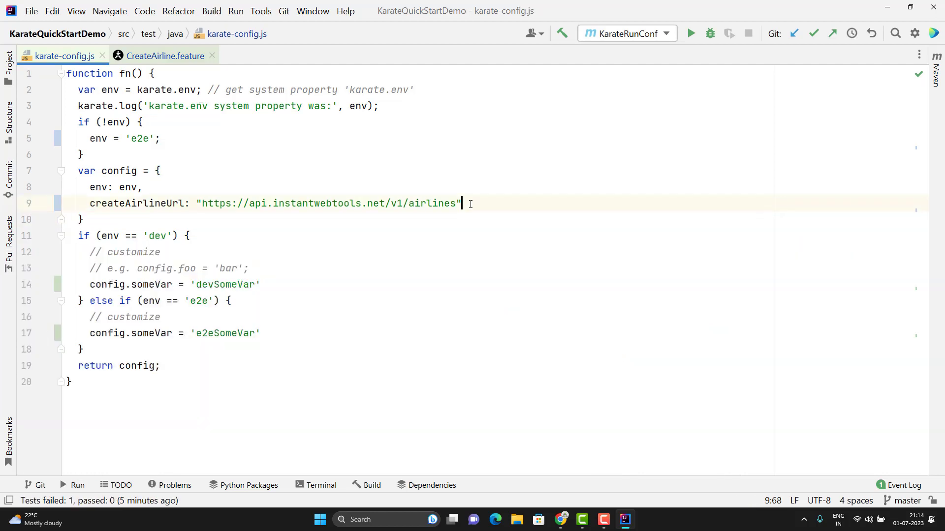
text(,)
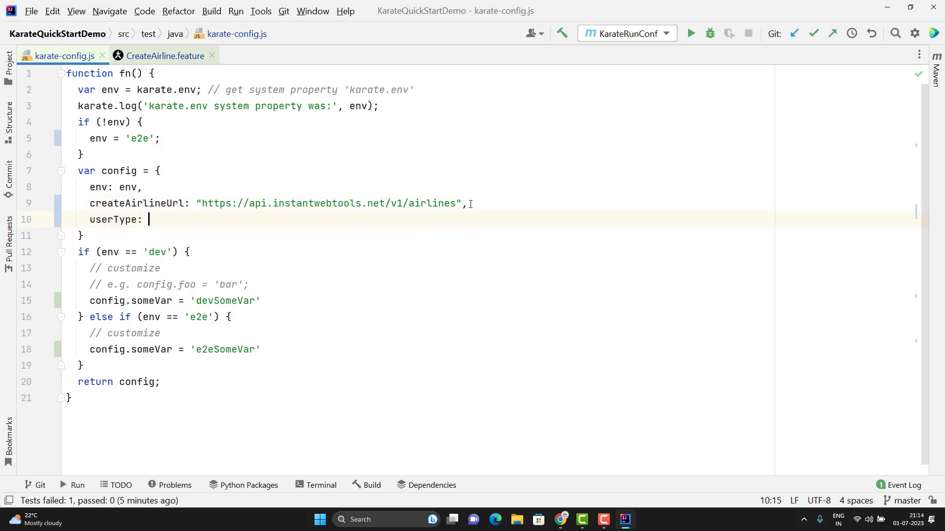
text(karate.properties[;)
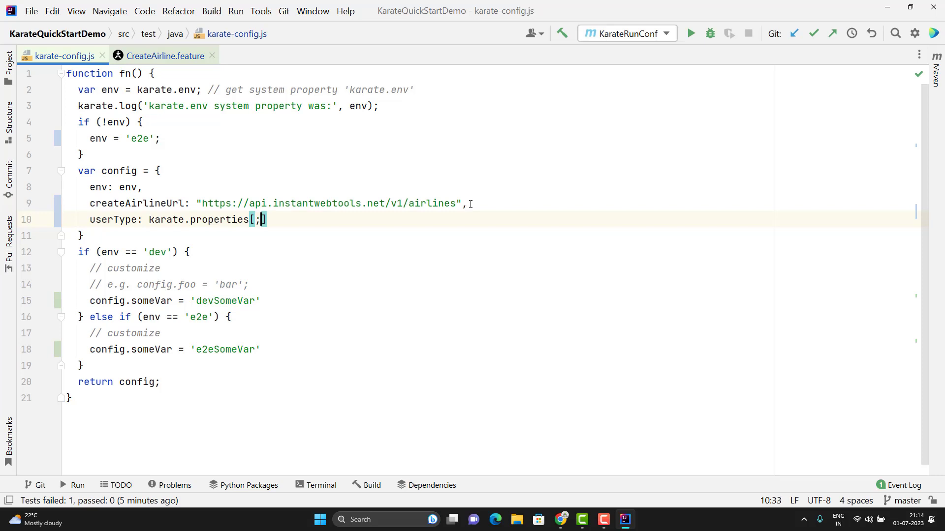
text(')
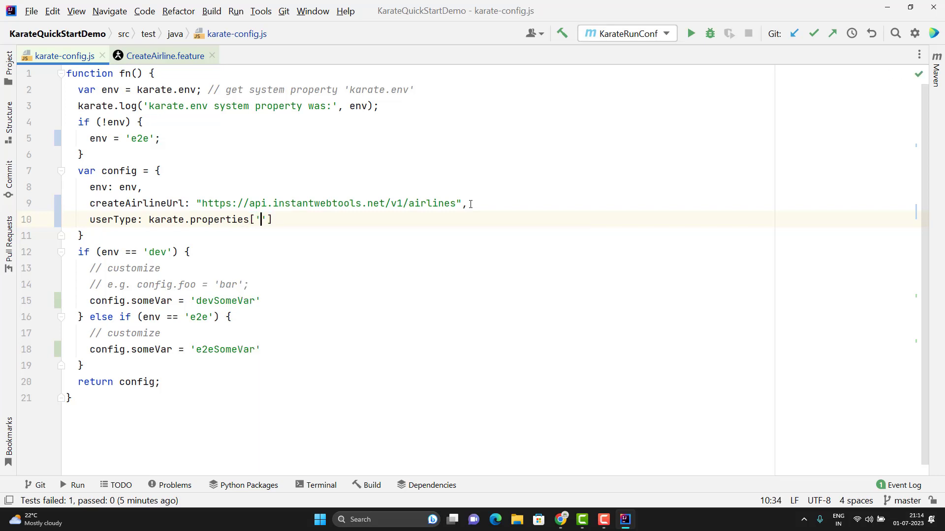
text(userType)
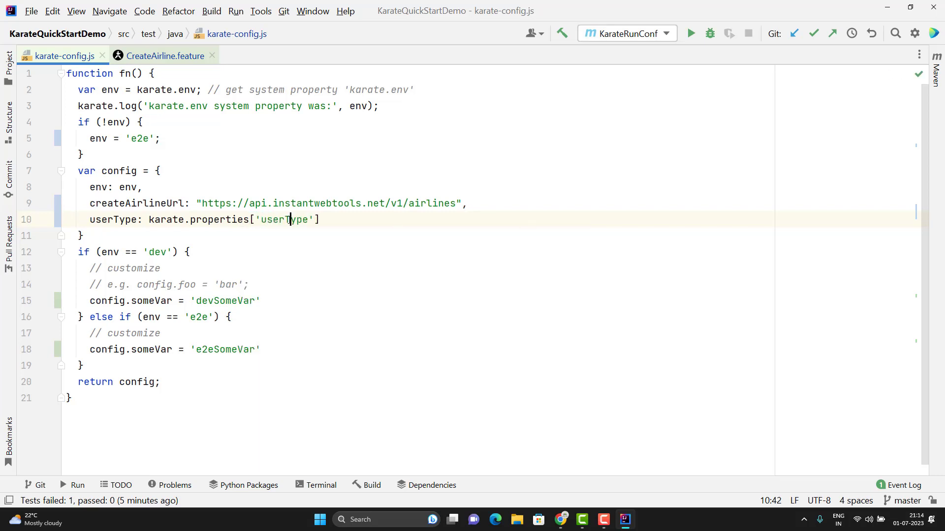
double_click(283, 219)
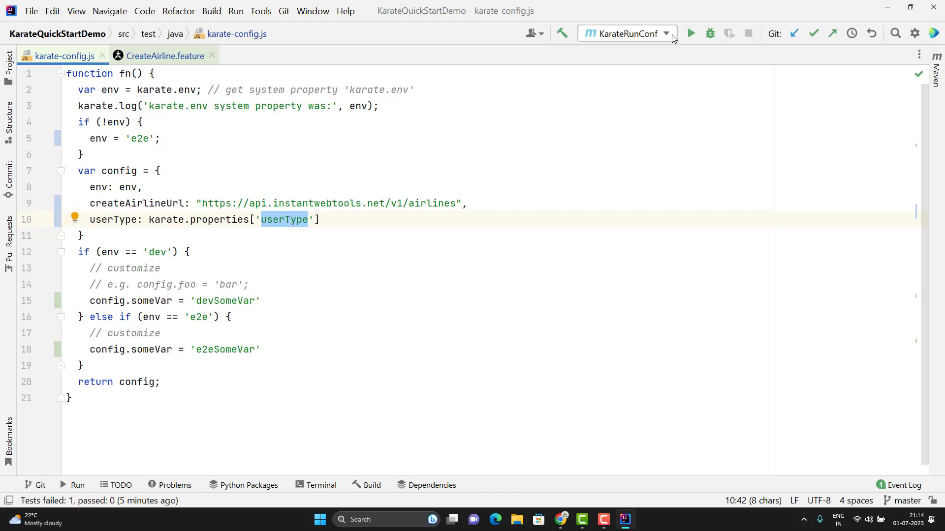
- Append -DuserType=admin to the KarateRunConf Maven command line and save the configuration
click(665, 33)
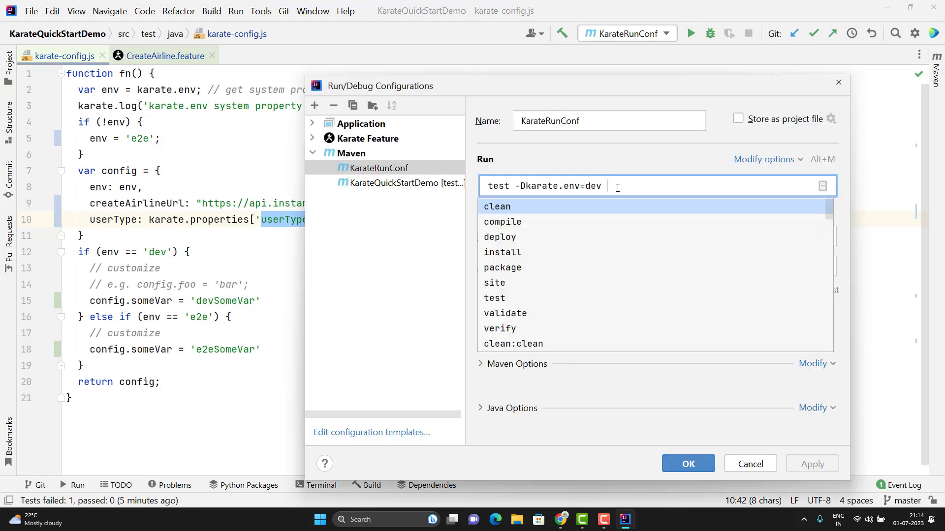
text(-DuserType)
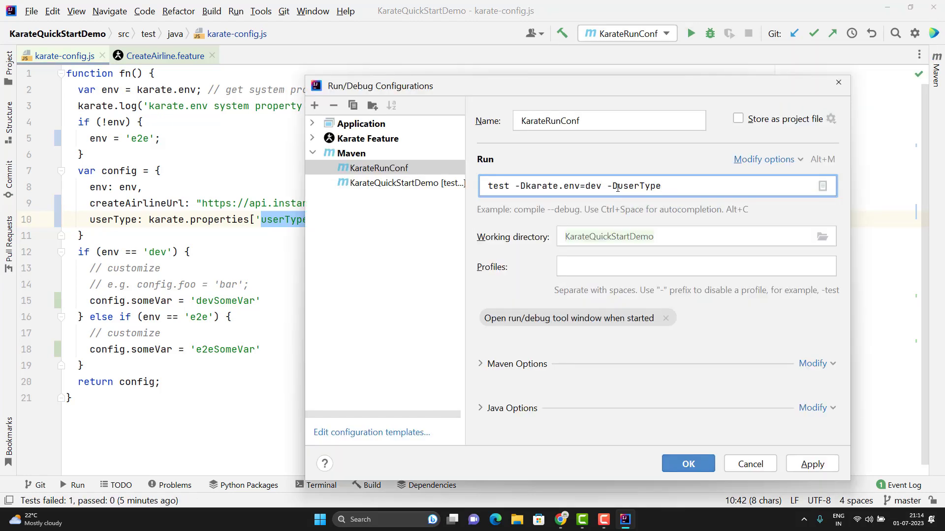
text(=admin)
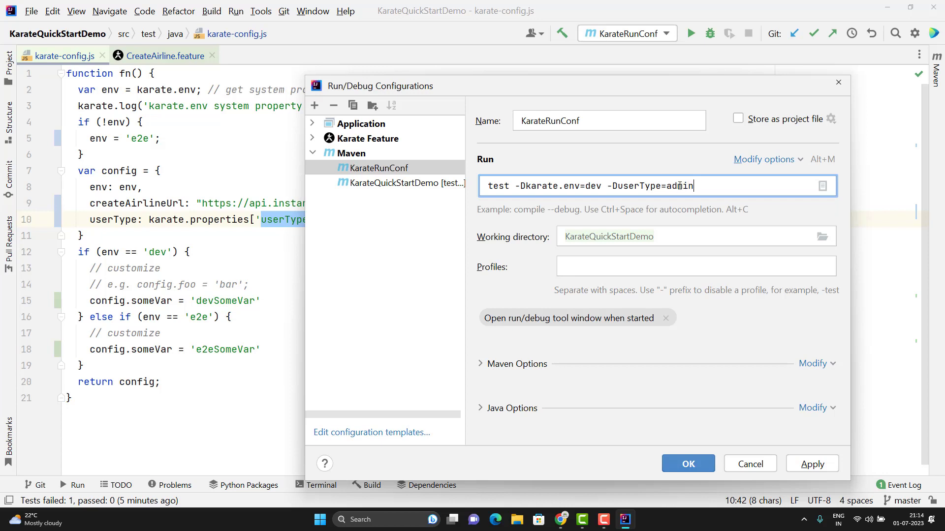
double_click(679, 186)
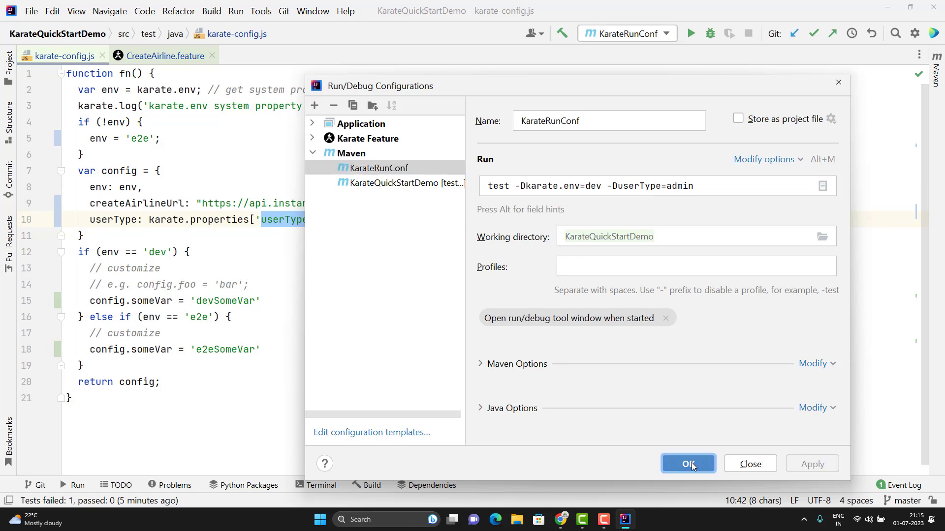
click(688, 464)
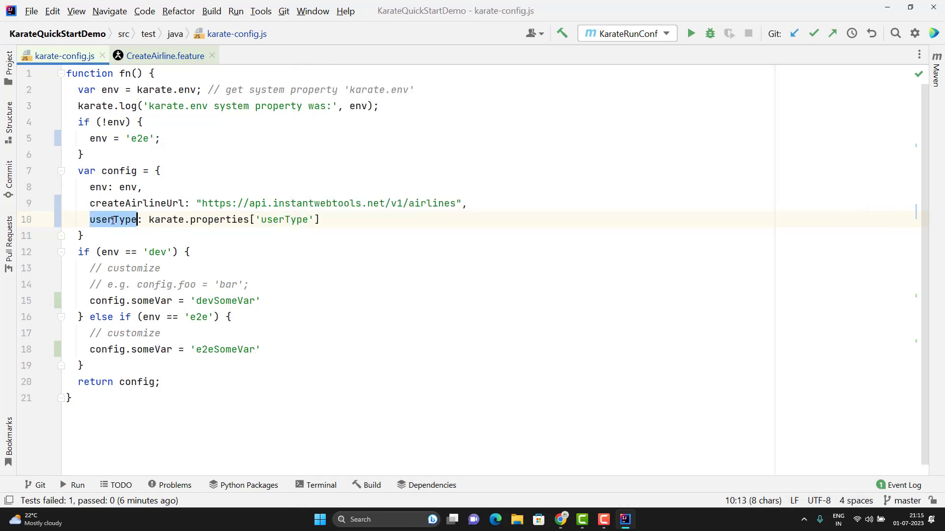
- Run KarateRunConf and confirm the console prints userType admin alongside karate.env dev
click(159, 55)
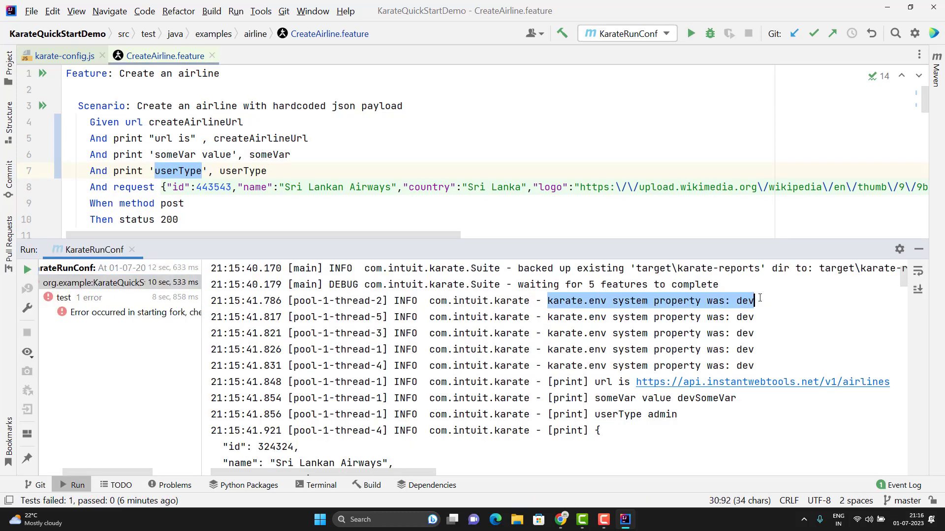
click(613, 414)
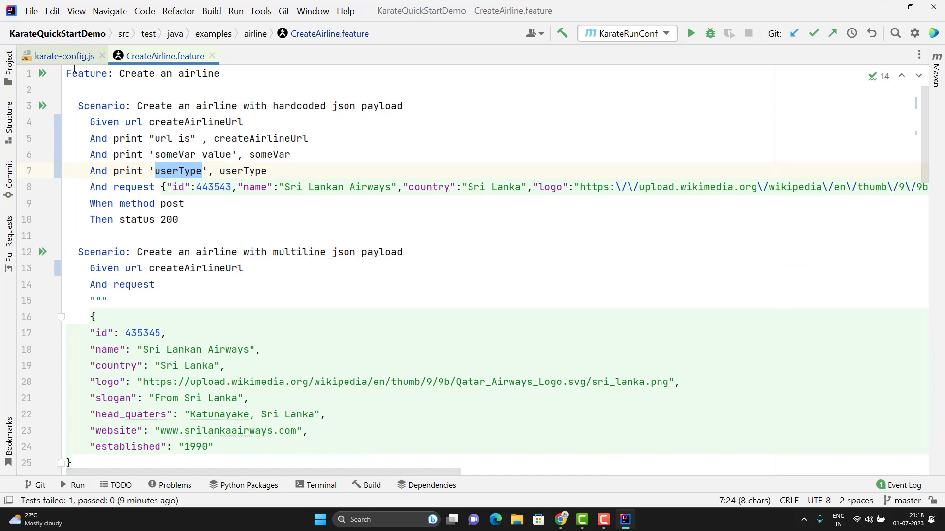
click(60, 55)
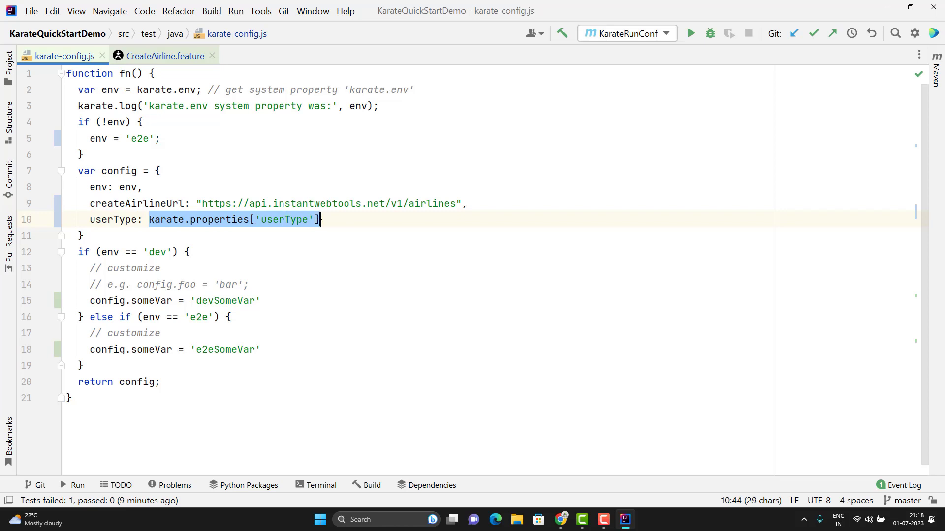
- Add step "And print 'userType direct', karate.properties['userType']" to CreateAirline.feature and comment out userType in karate-config.js
click(160, 55)
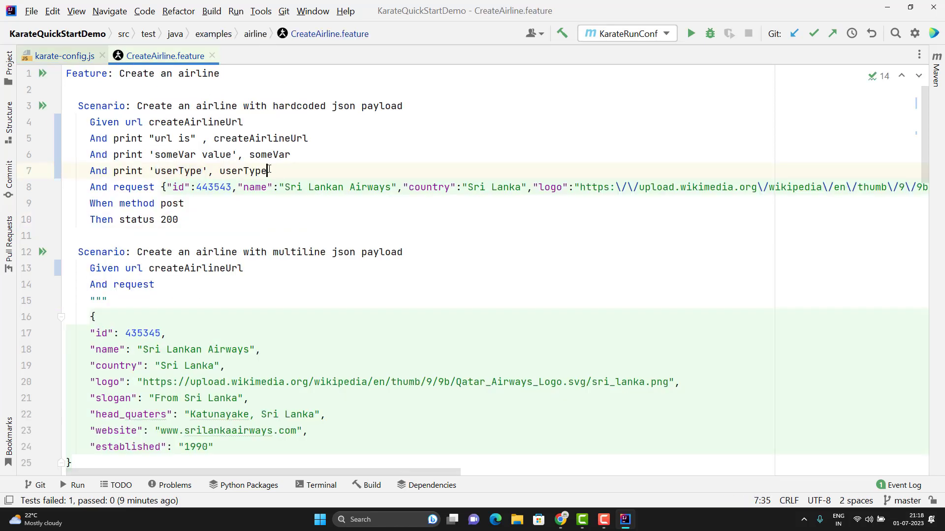
text(And print 'userType direct', karate.properties['userType'])
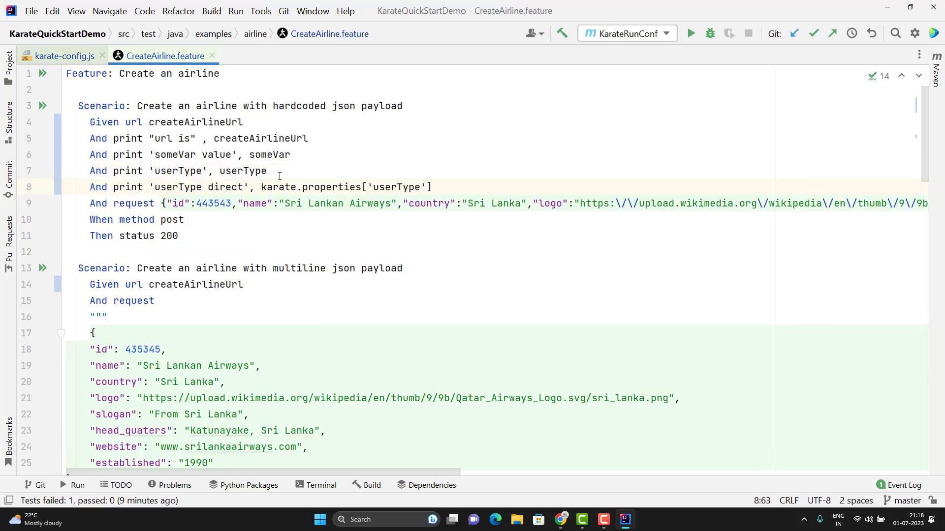
click(62, 55)
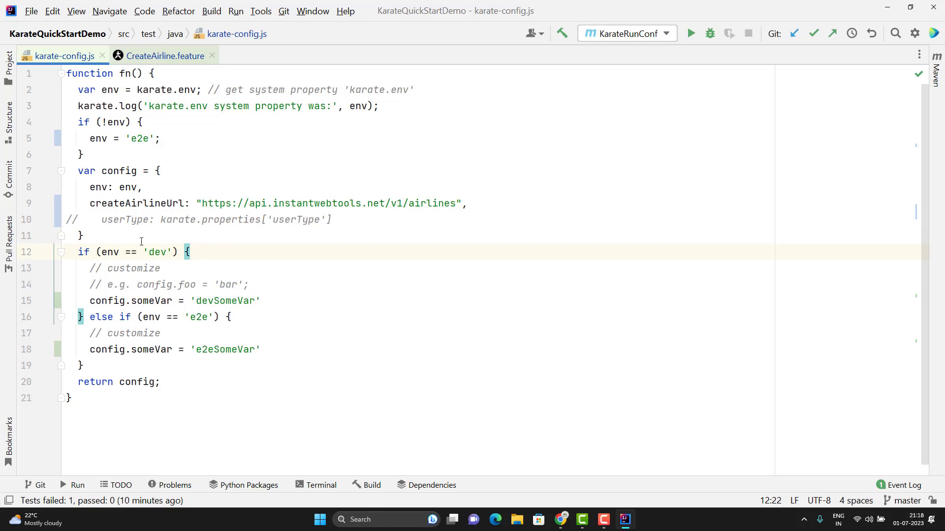
mouse_move(171, 134)
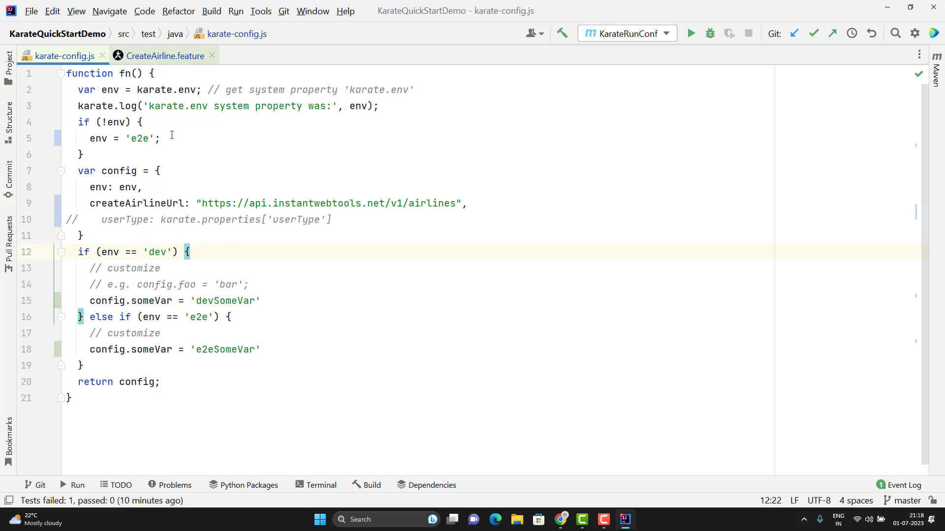
click(165, 55)
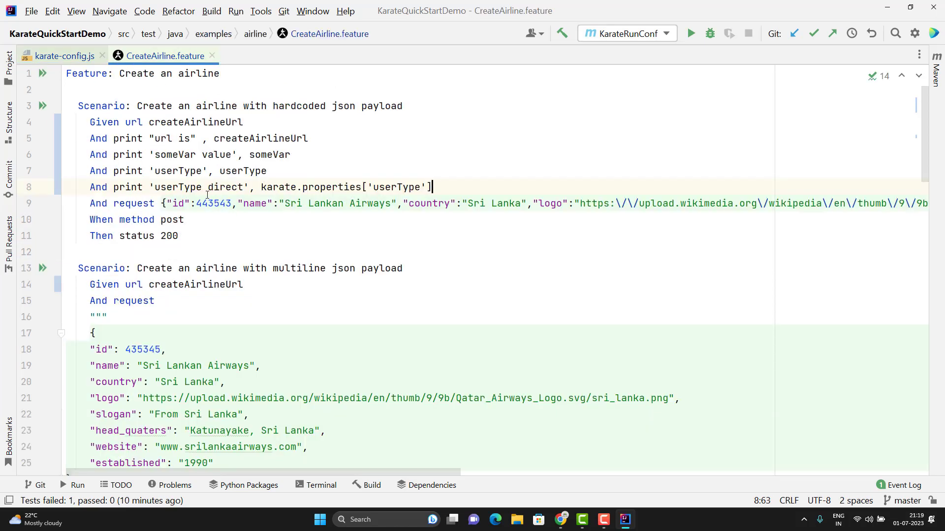
double_click(397, 187)
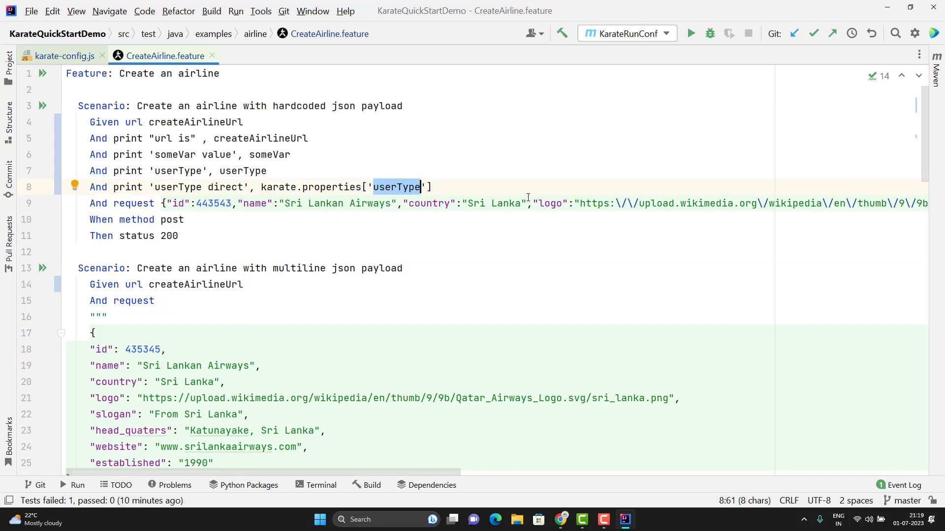
mouse_move(691, 34)
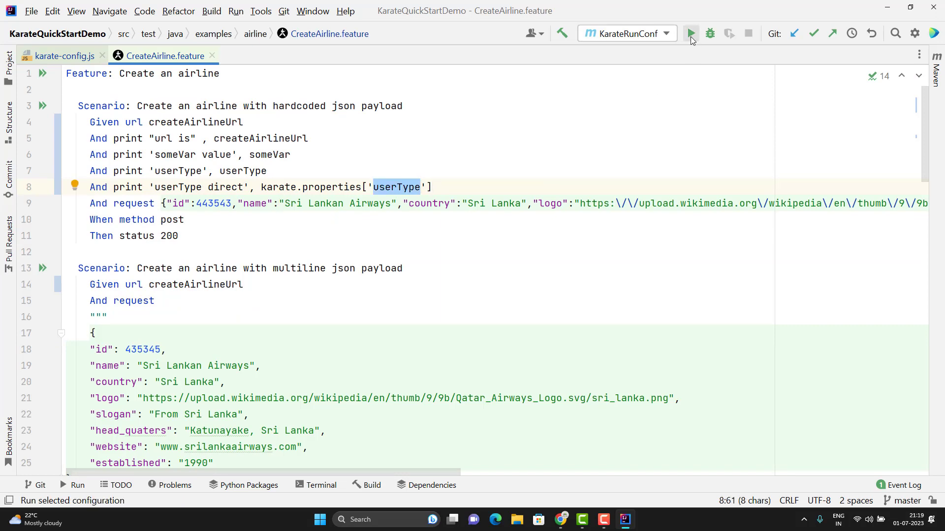
- Comment out the "print 'userType', userType" step and rerun so the log shows userType direct admin
click(691, 33)
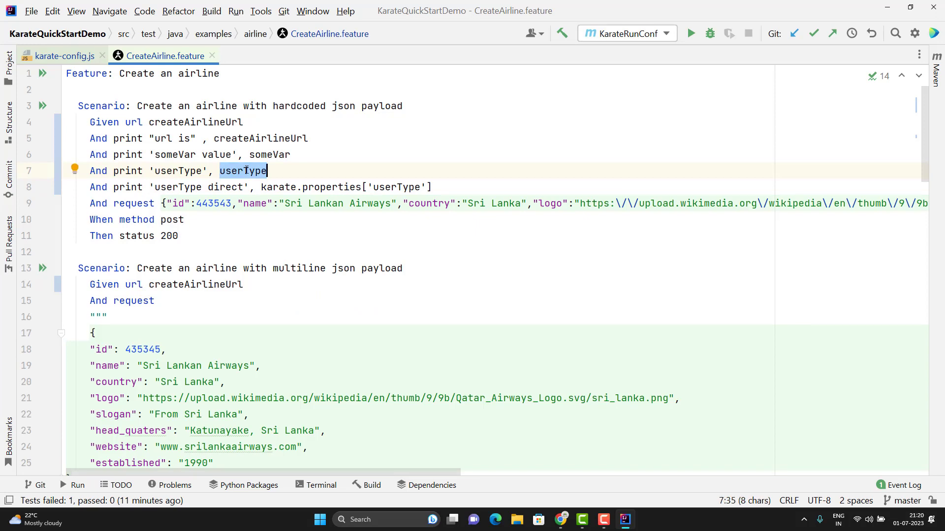
click(60, 55)
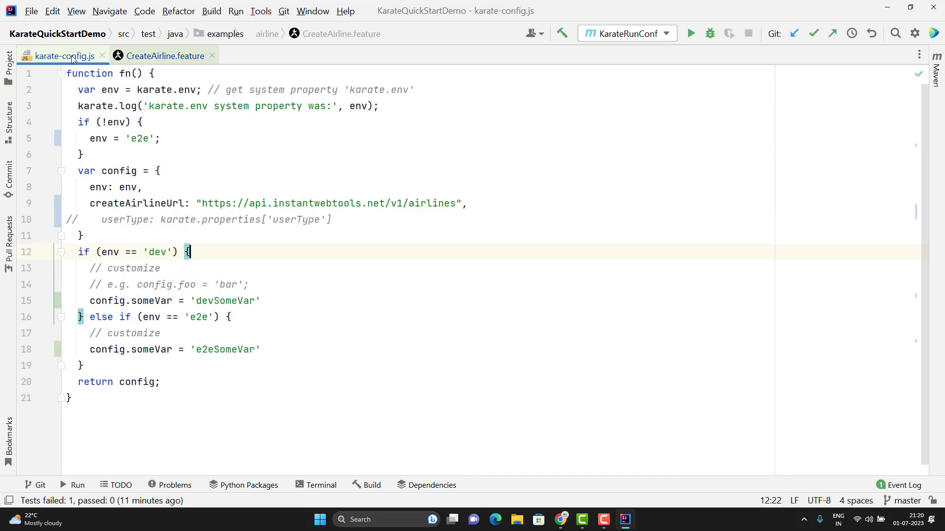
click(164, 55)
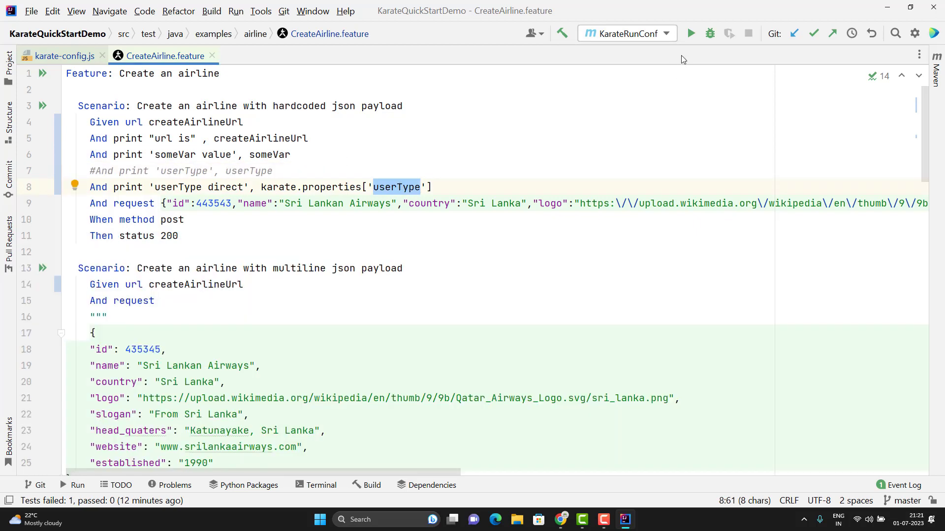
click(691, 34)
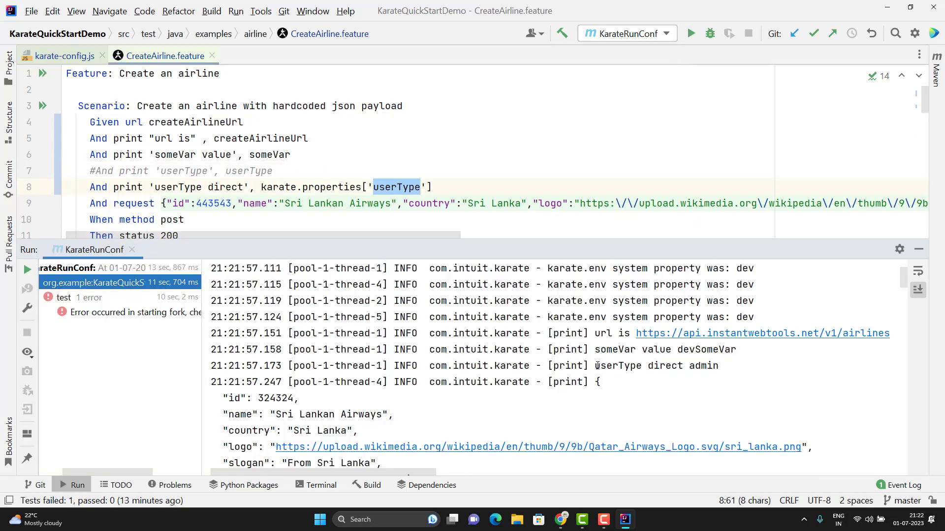